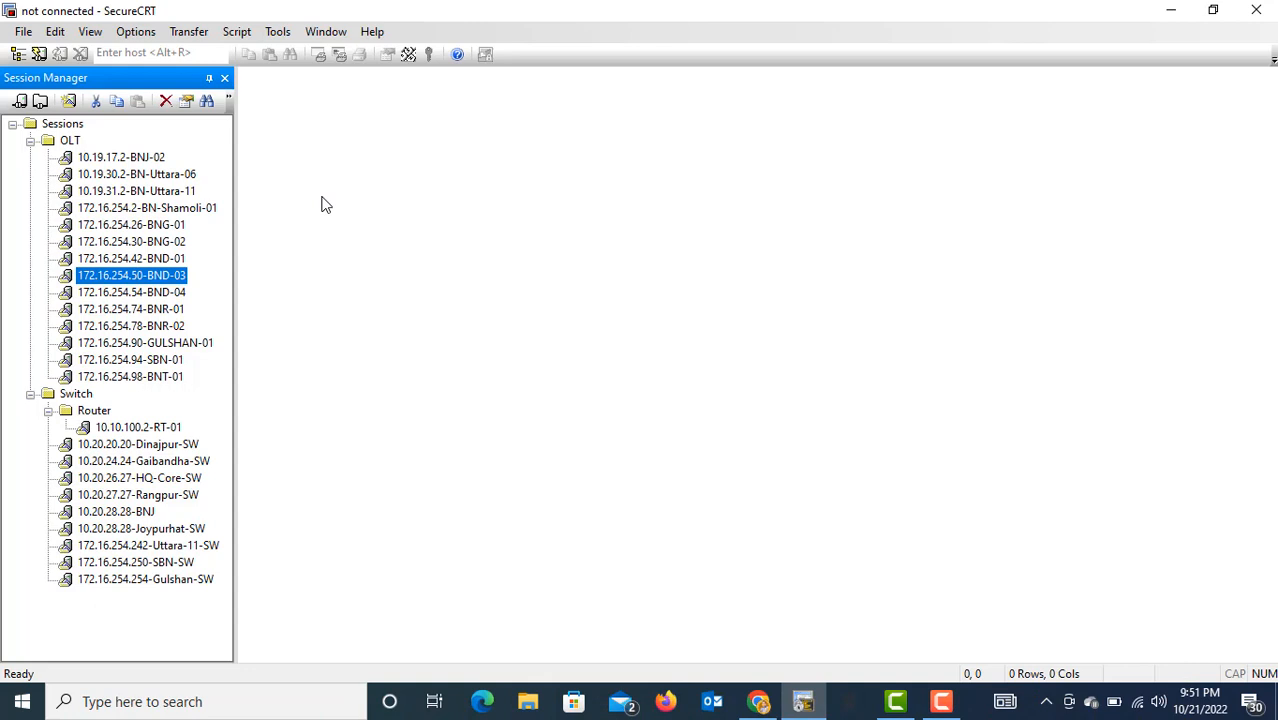
mouse_move(88, 178)
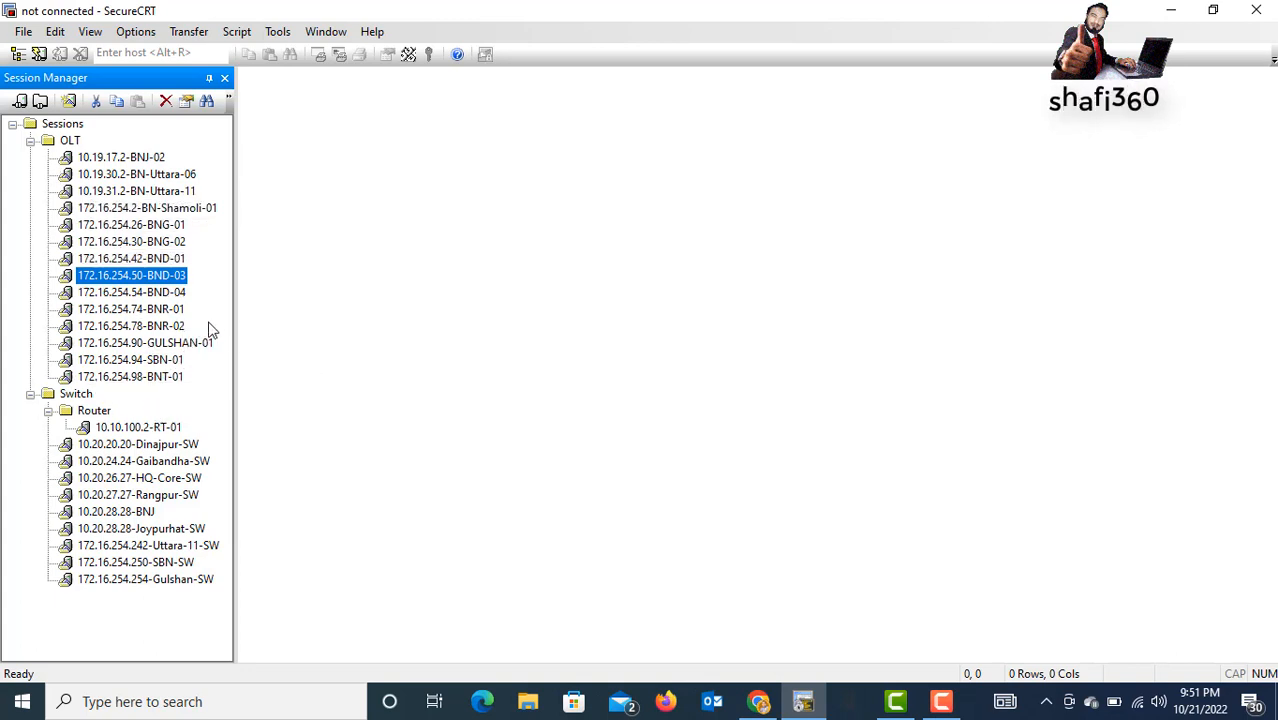
mouse_move(130, 360)
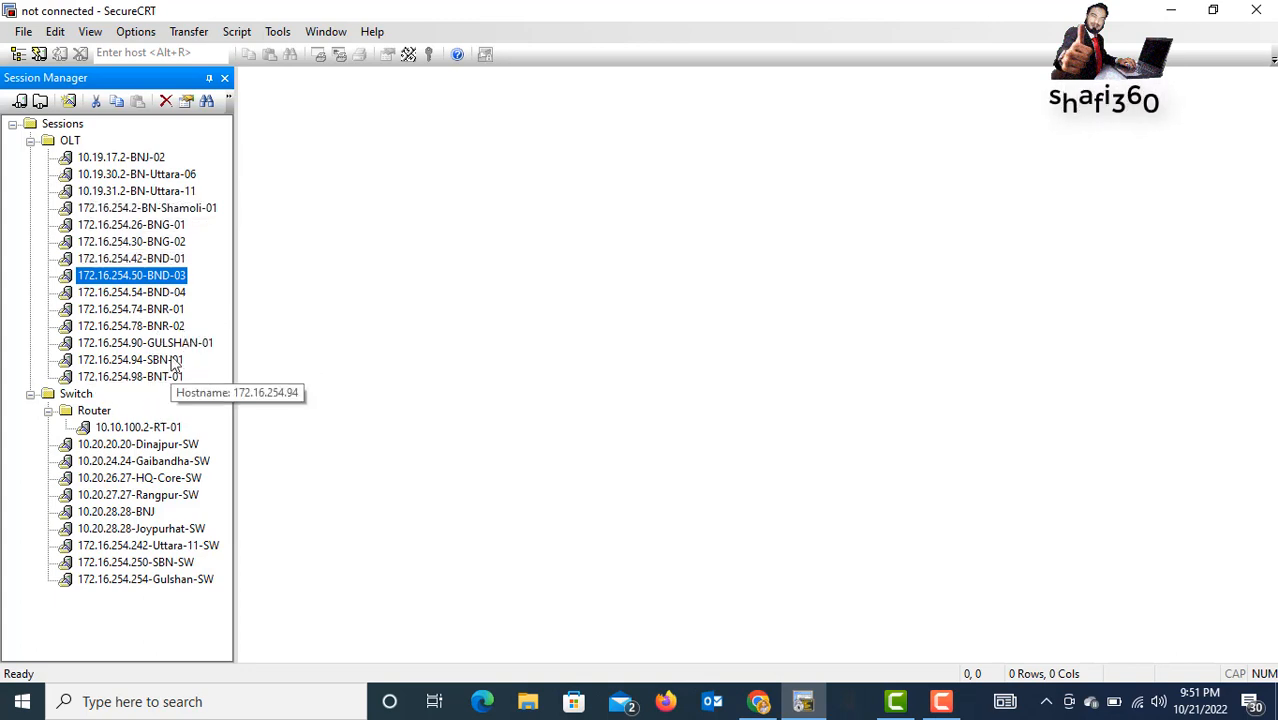
mouse_move(130, 174)
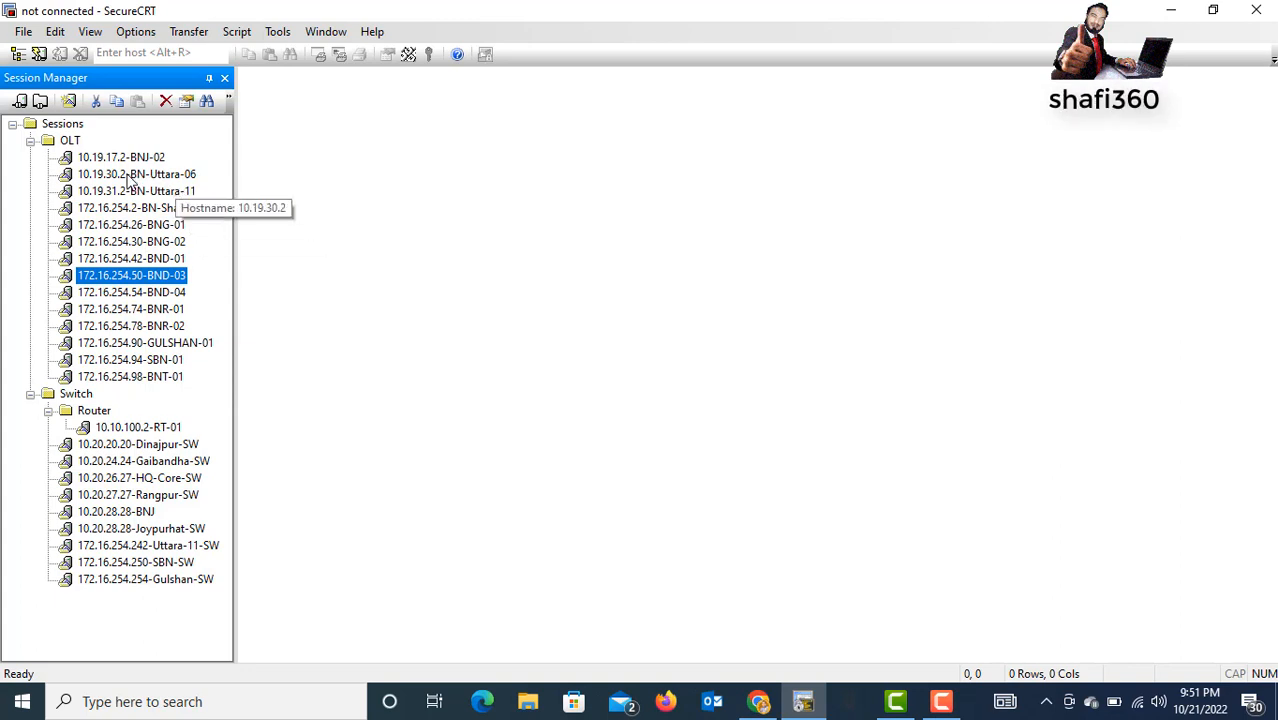
mouse_move(144, 342)
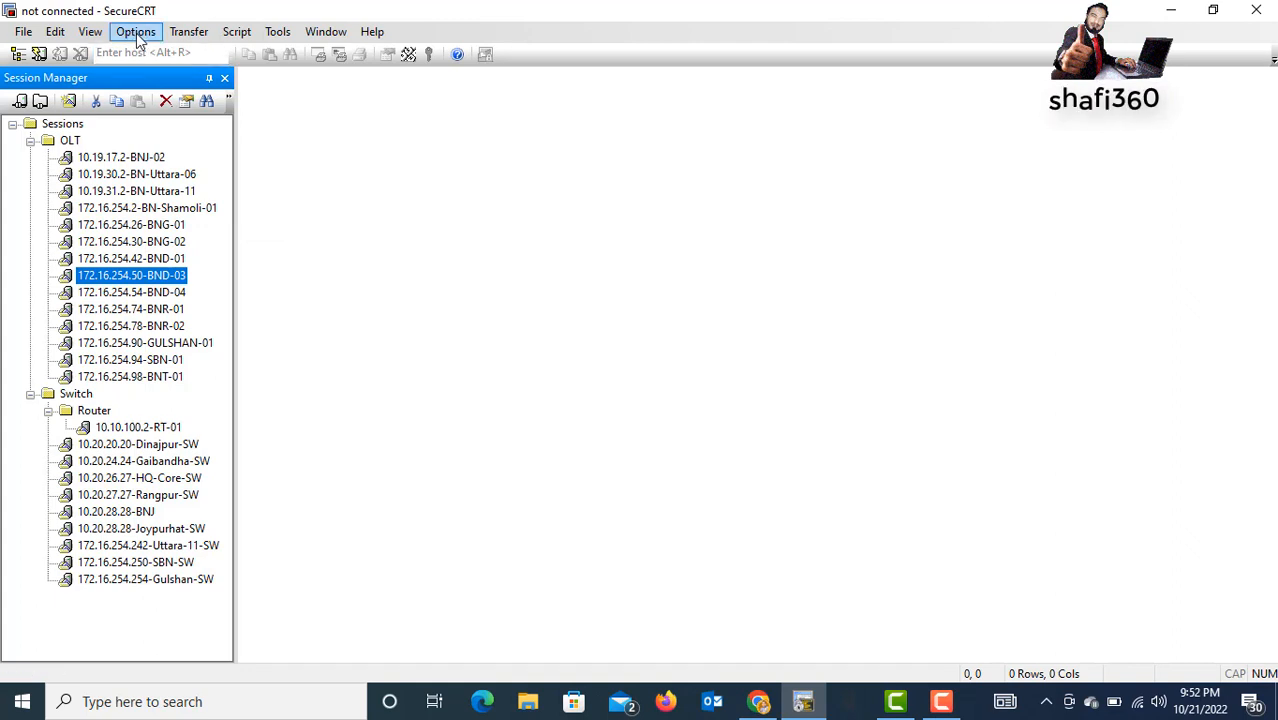
Copy the VanDyke Config folder path from Global Options > Configuration Paths
click(136, 32)
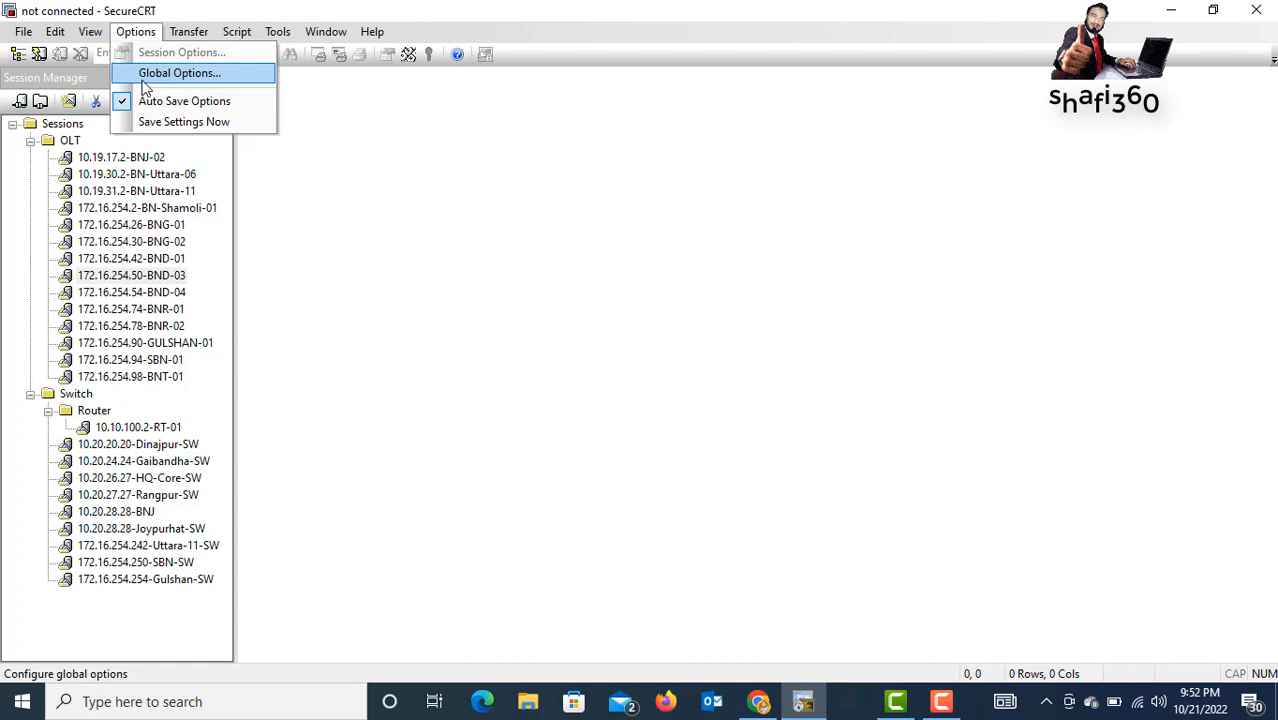
click(180, 72)
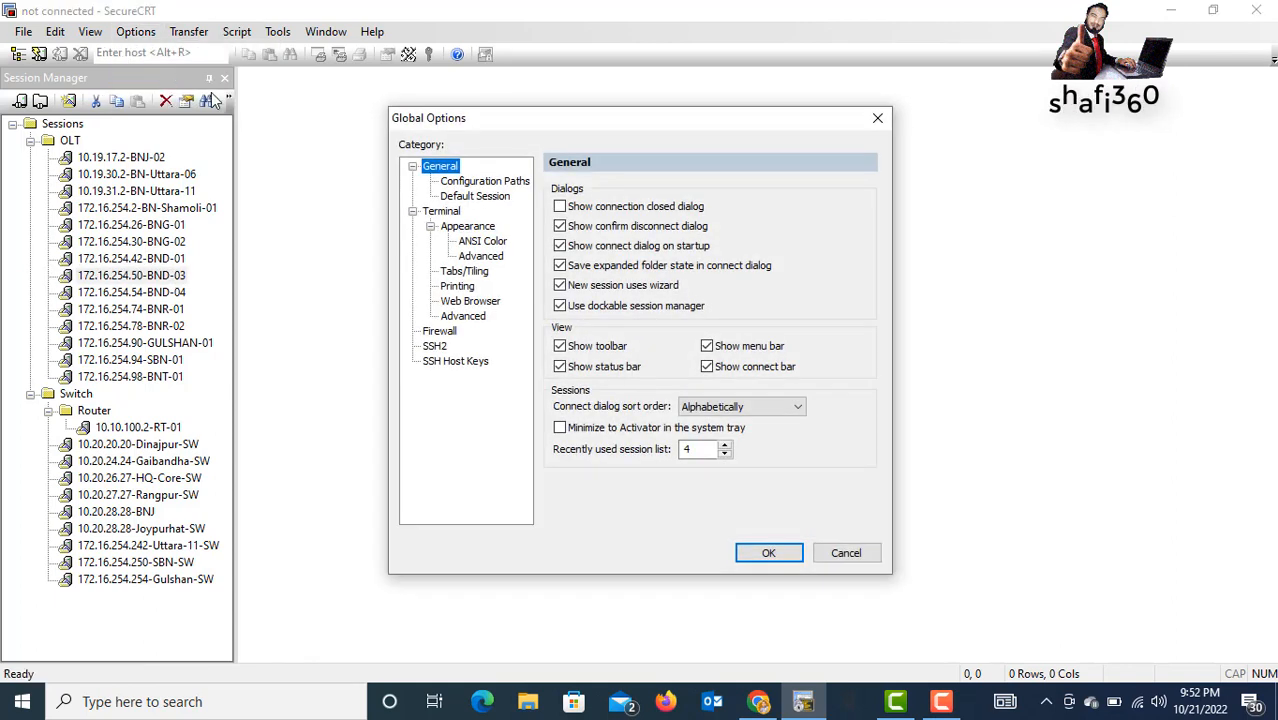
mouse_move(460, 198)
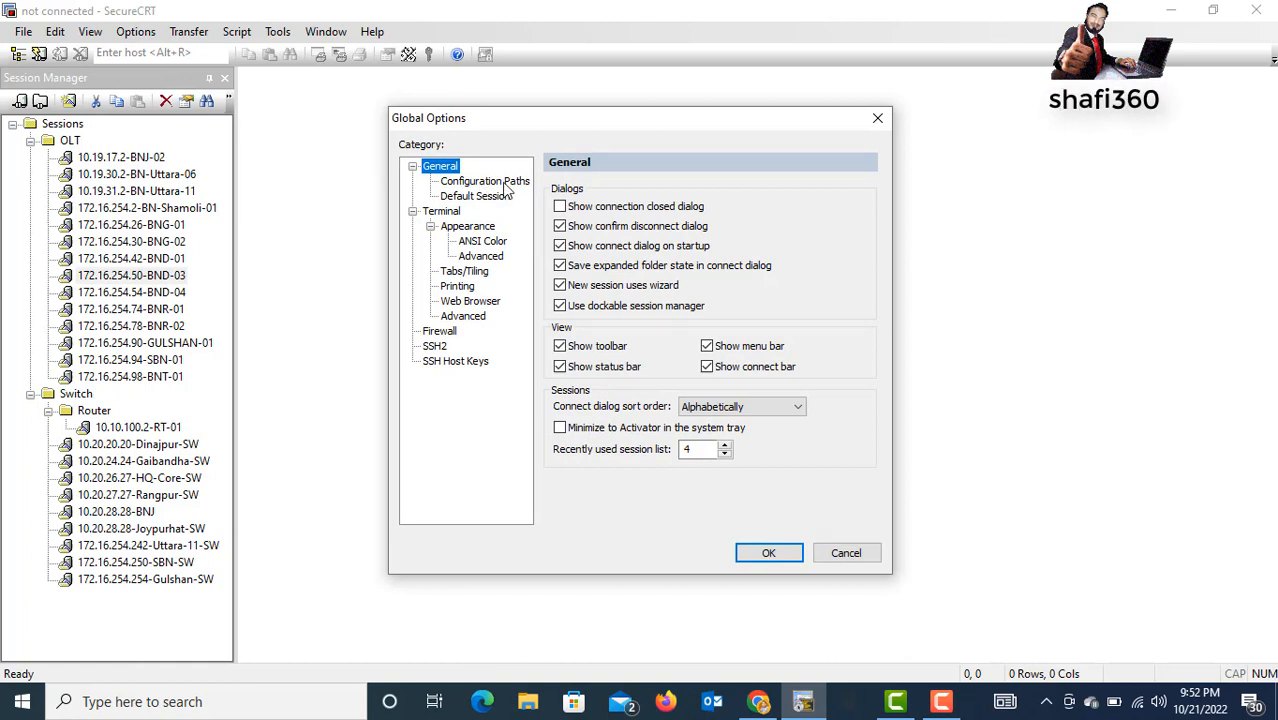
click(484, 180)
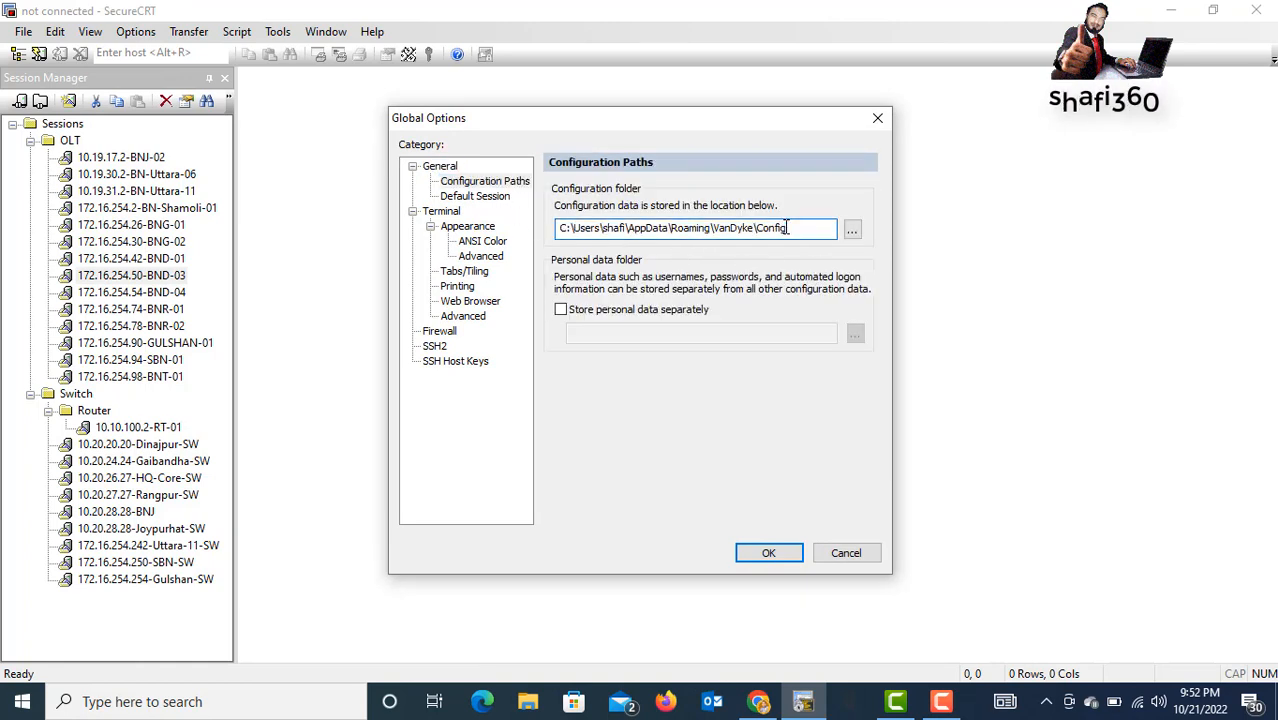
double_click(770, 228)
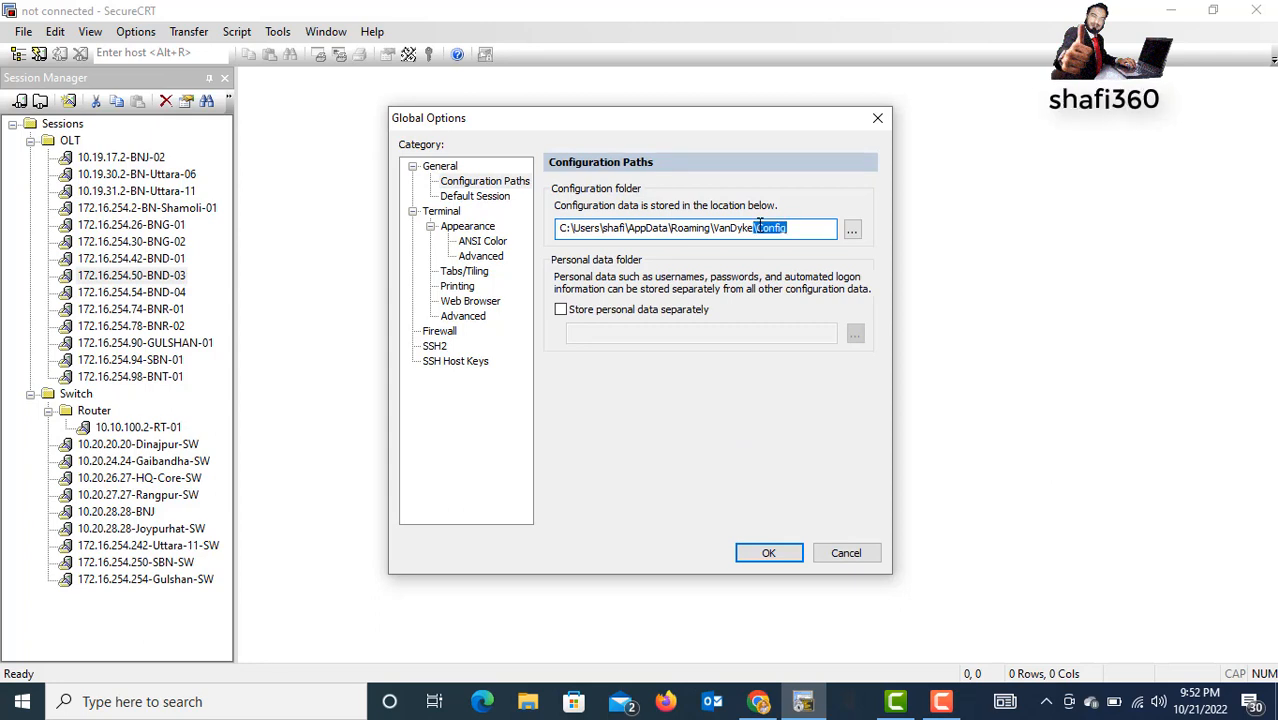
right_click(700, 228)
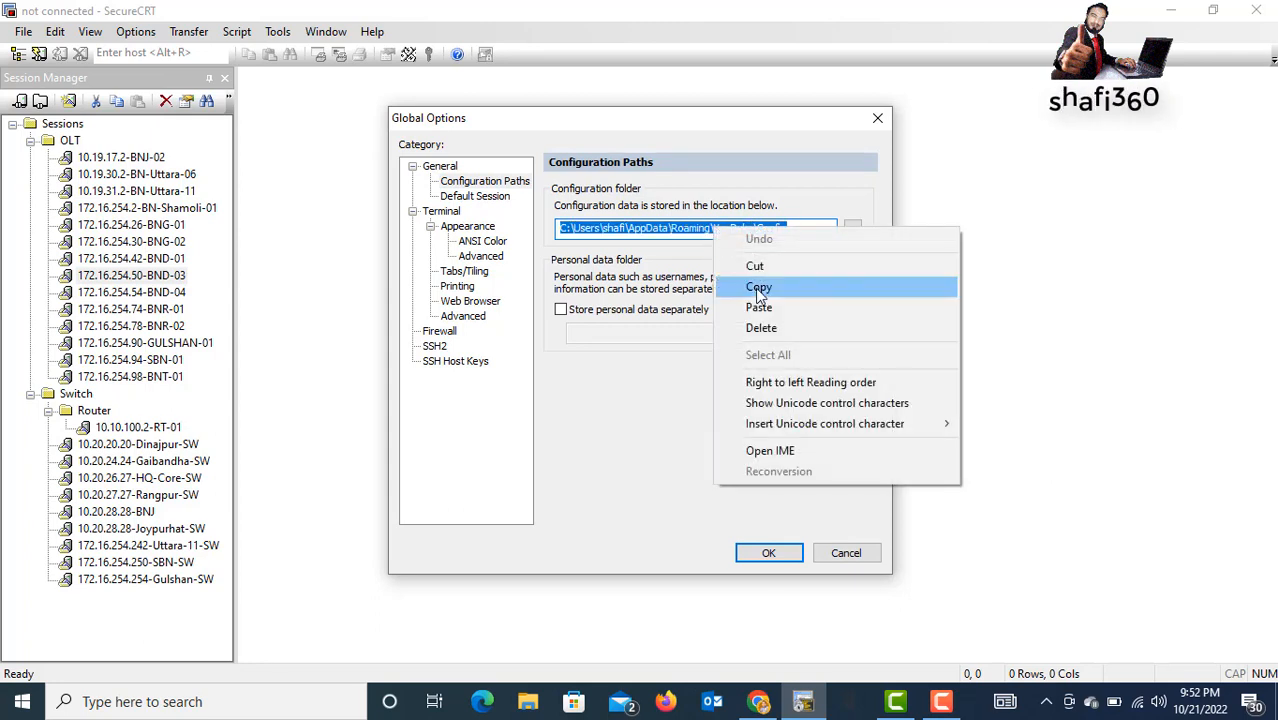
click(758, 288)
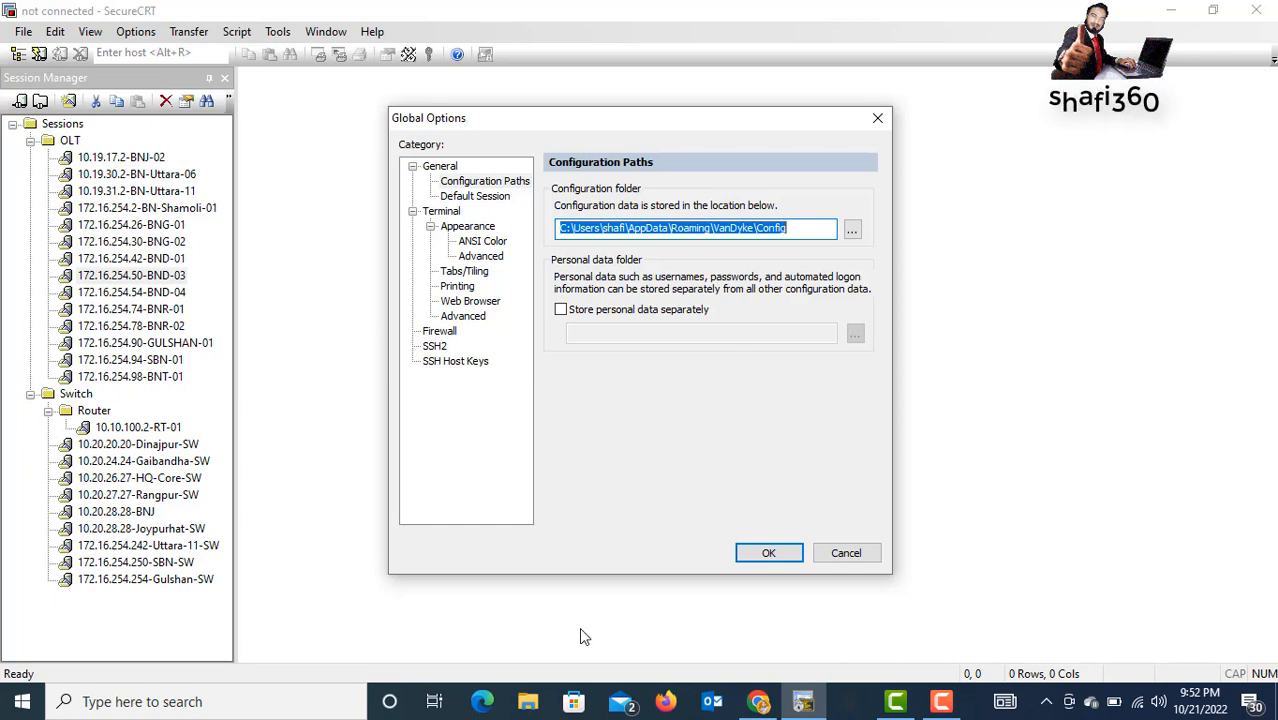
Go to C:\Users\shafi\AppData\Roaming\VanDyke\Config in File Explorer and select all nine items
click(528, 700)
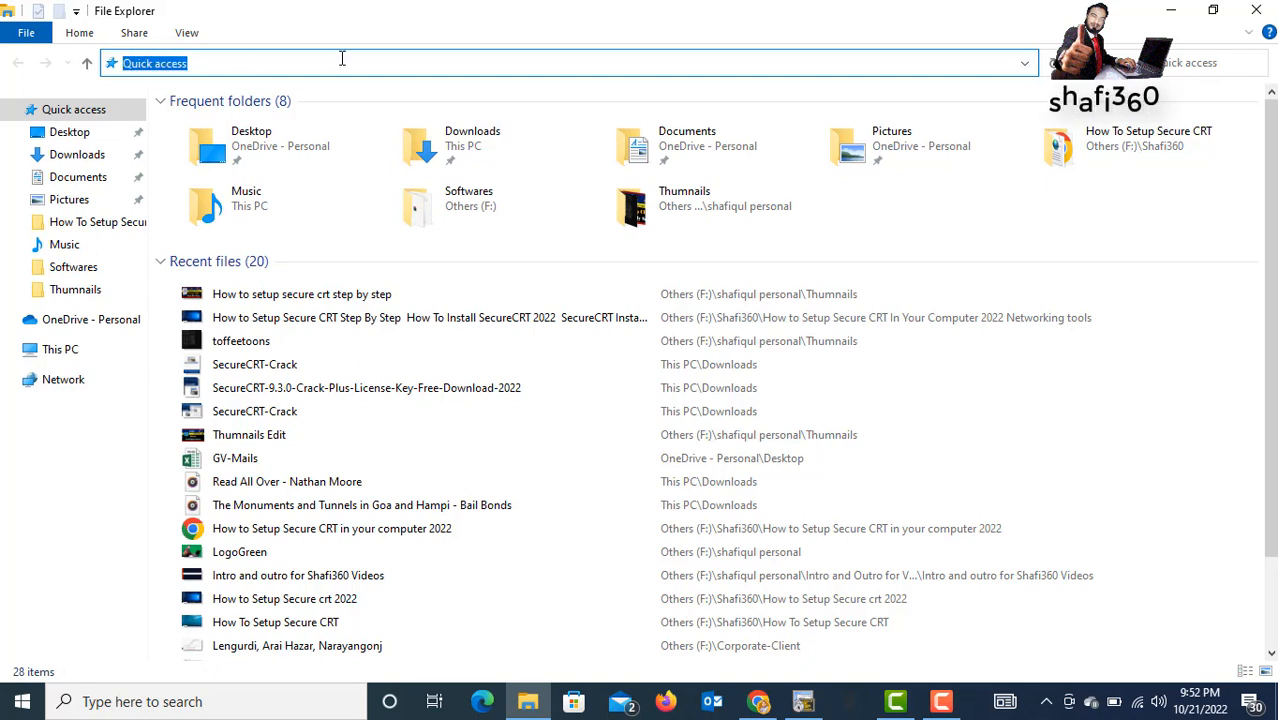
text(C:\Users\shafi\AppData\Roaming\VanDyke\Config)
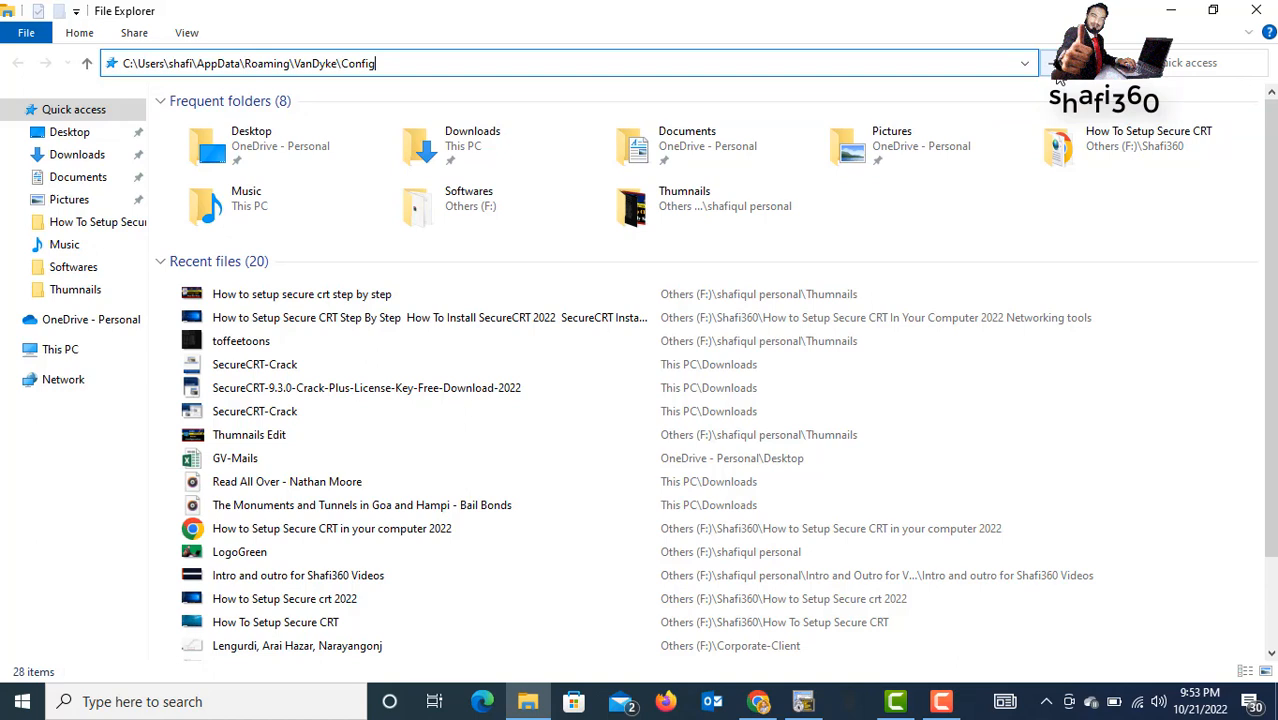
key(Enter)
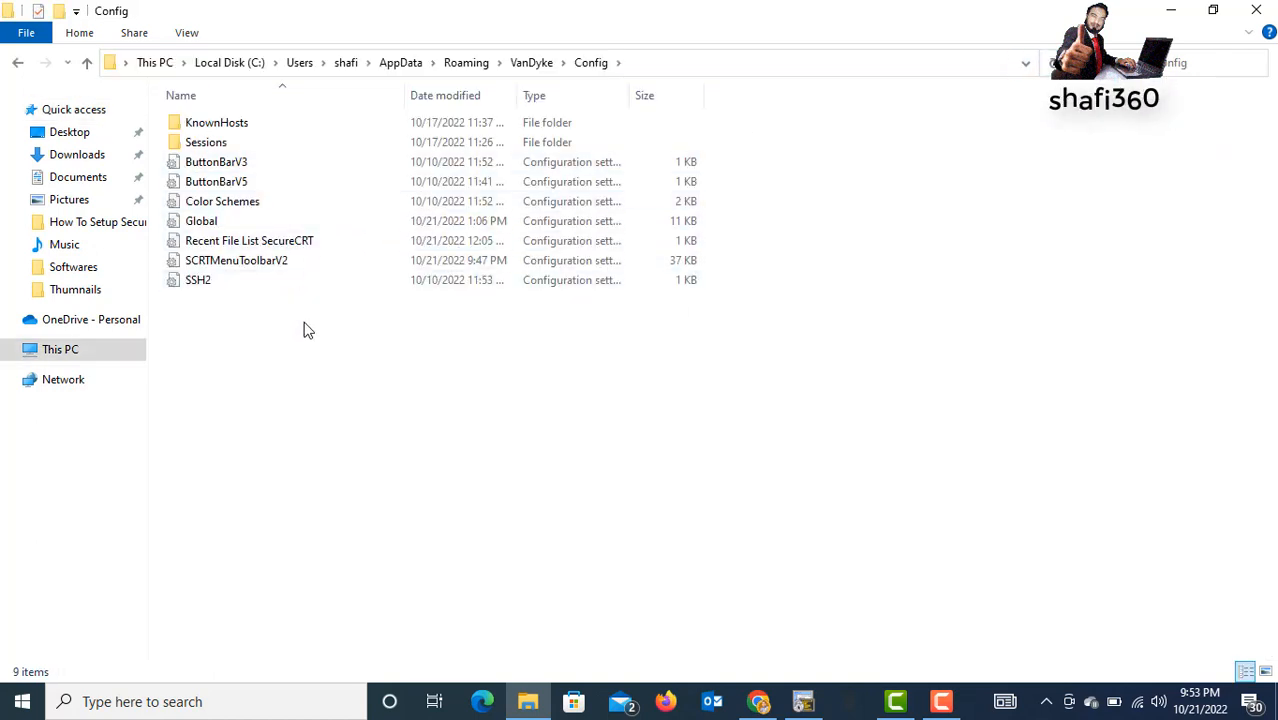
mouse_move(292, 332)
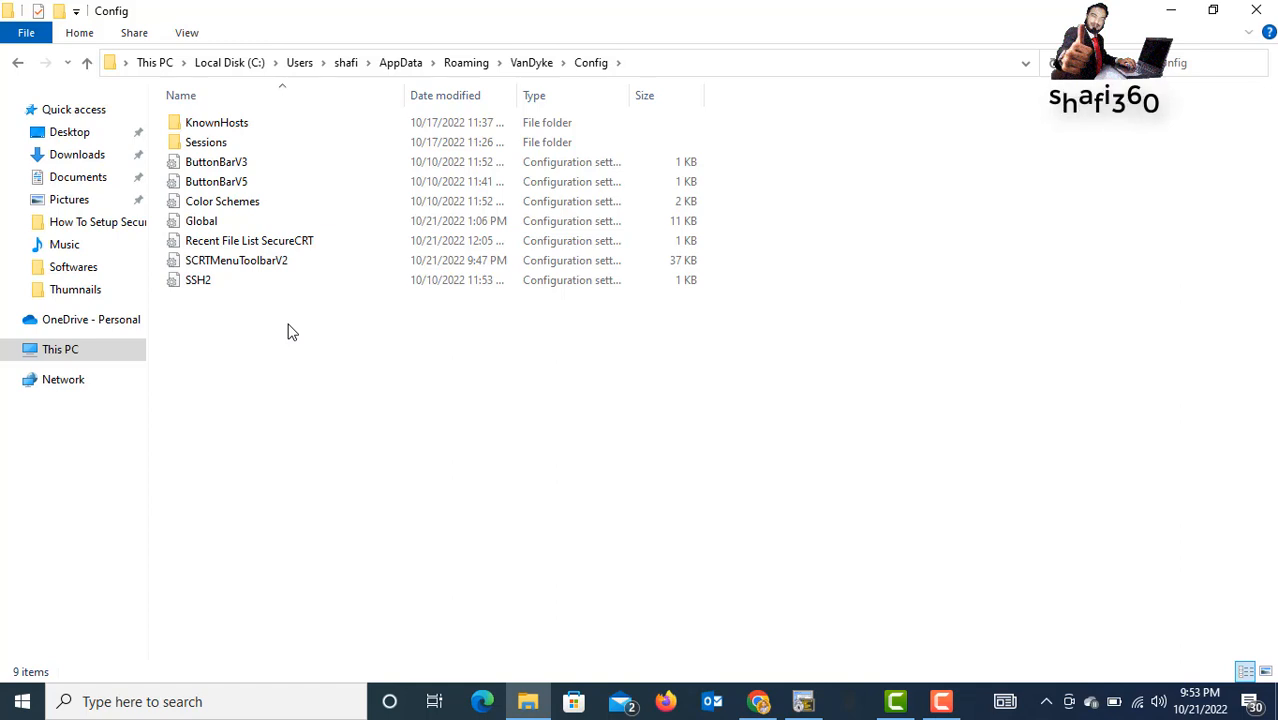
click(198, 280)
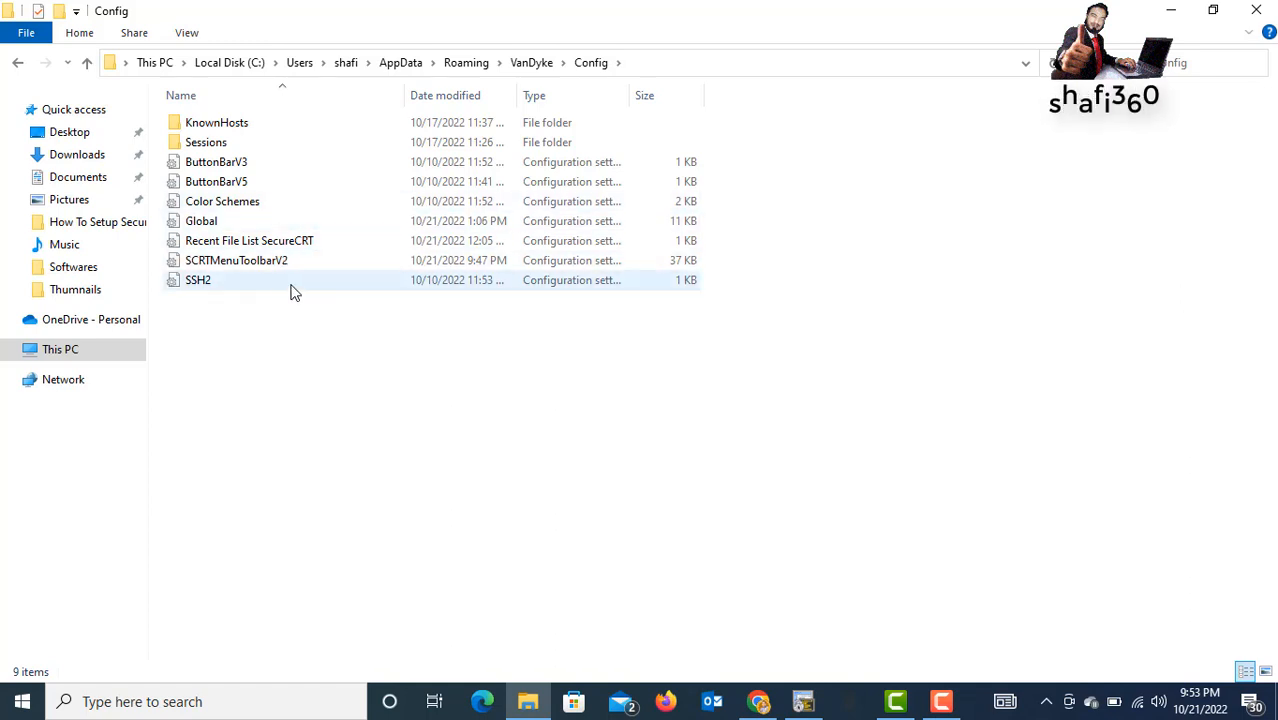
mouse_move(224, 288)
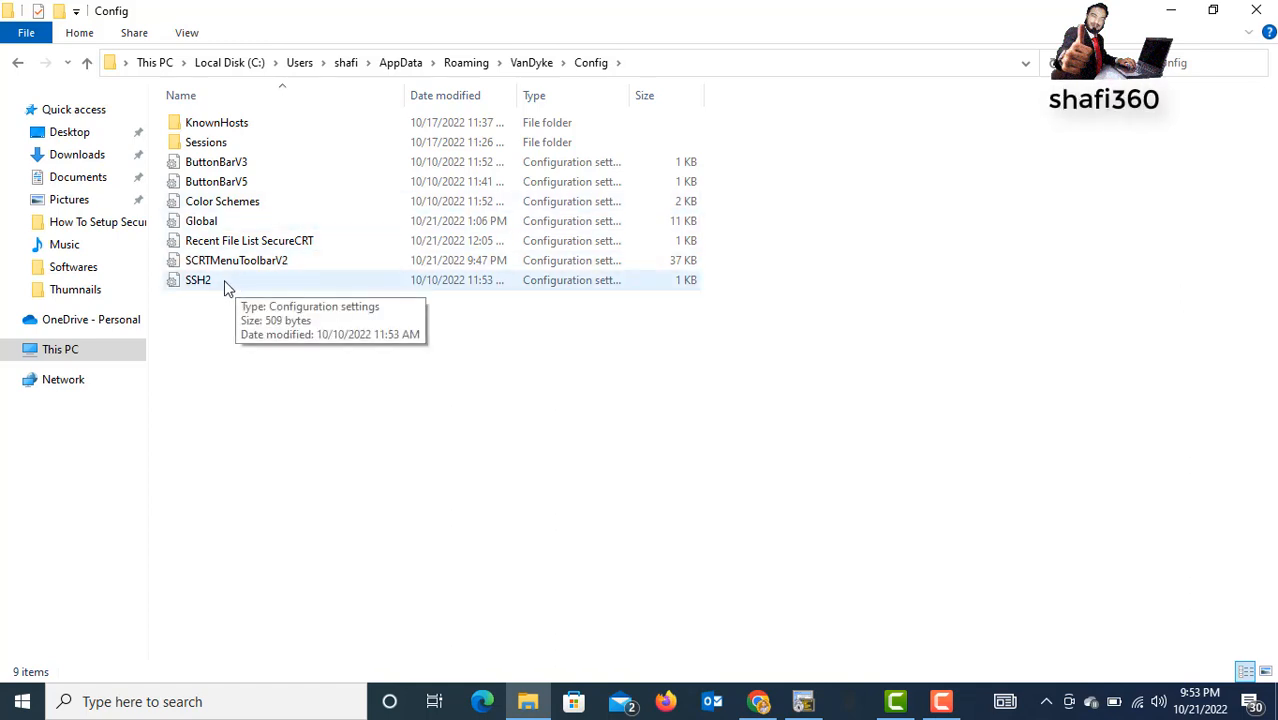
click(198, 280)
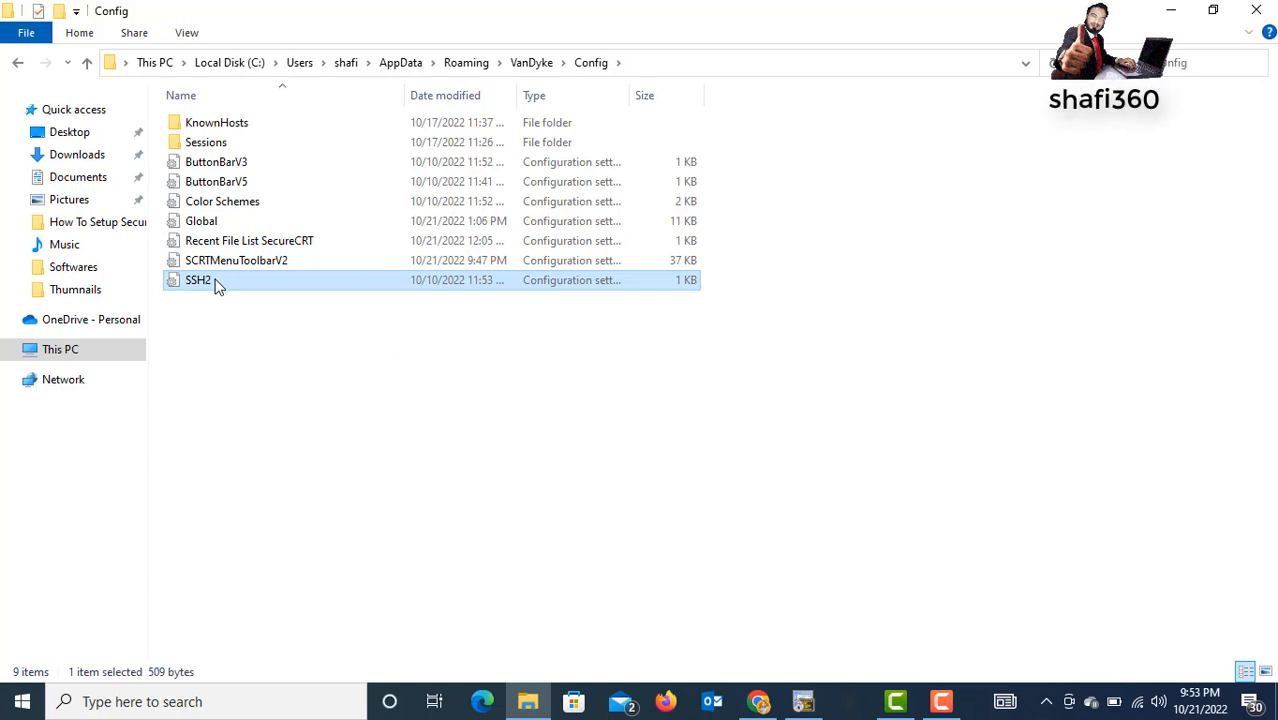
key(ctrl+a)
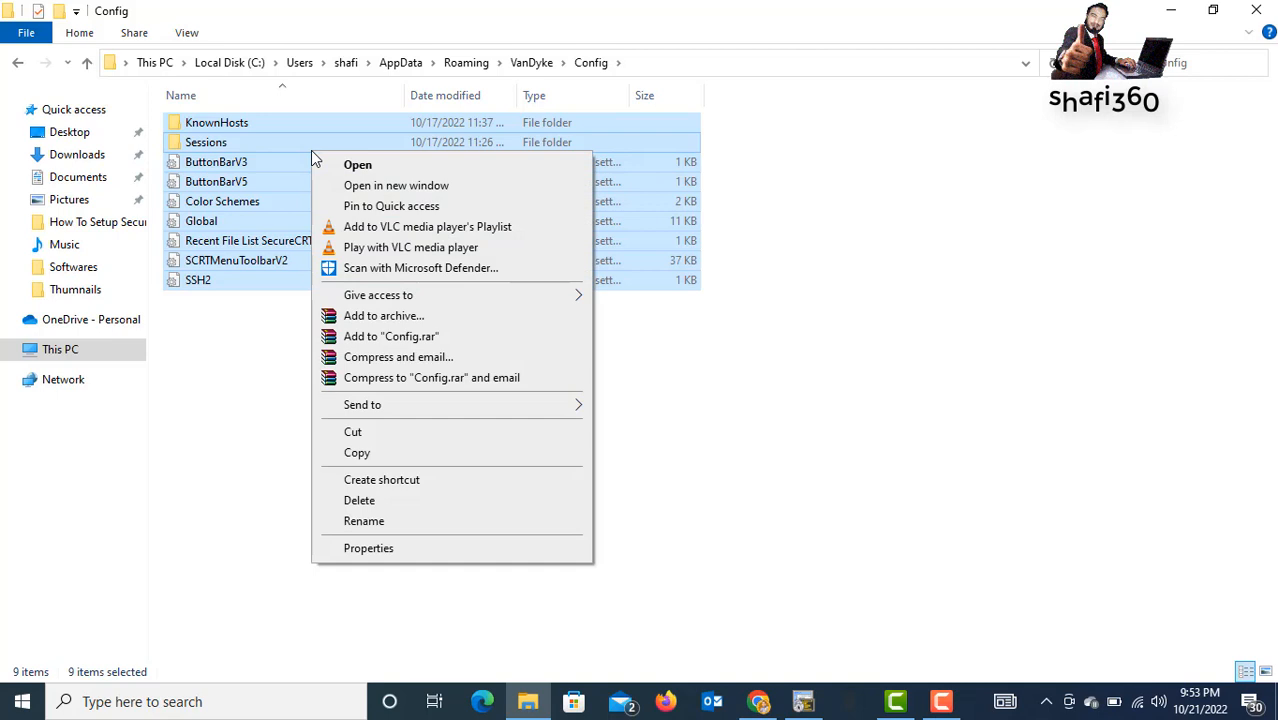
mouse_move(380, 480)
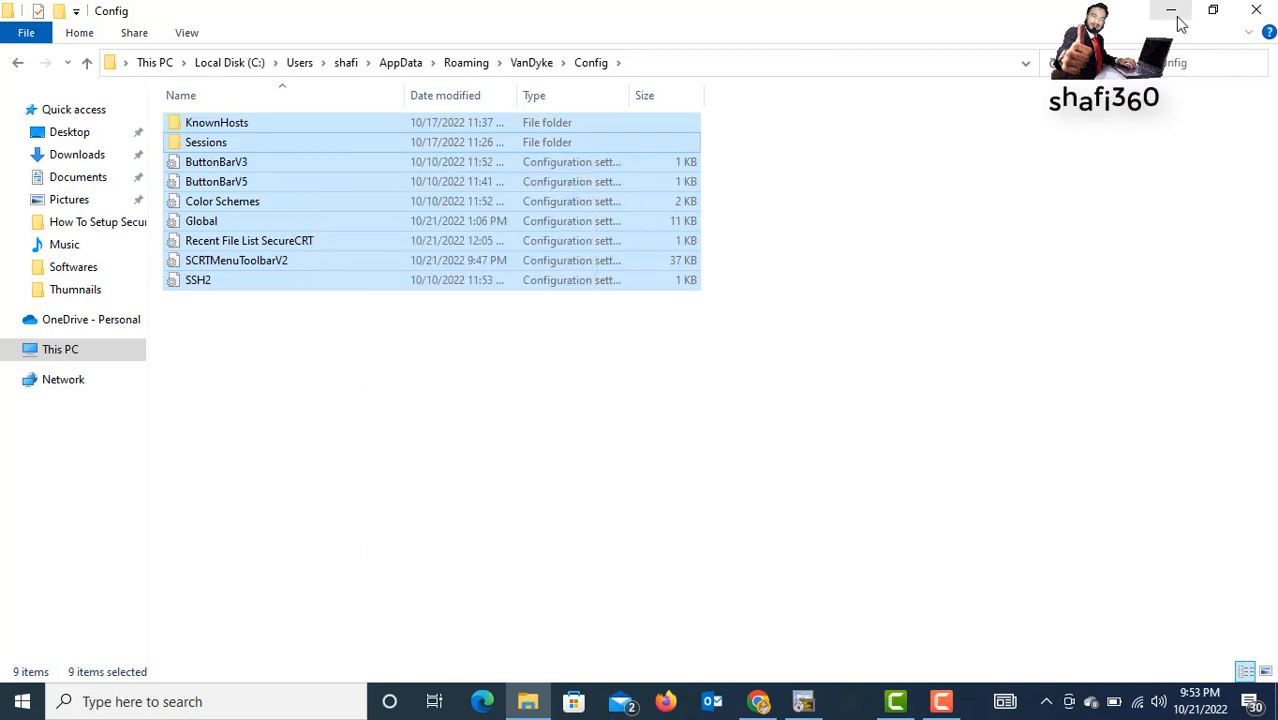
mouse_move(1172, 12)
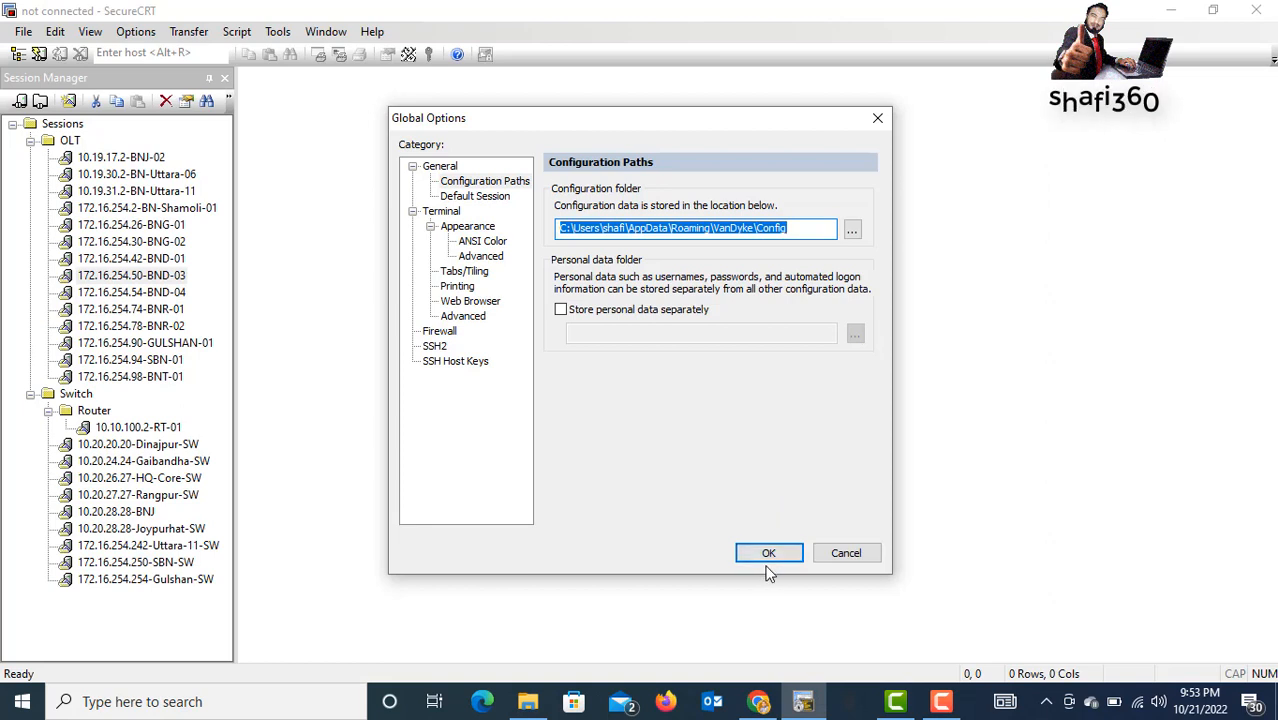
Create a desktop folder Backup-CRT and paste the copied Config items into it
click(768, 552)
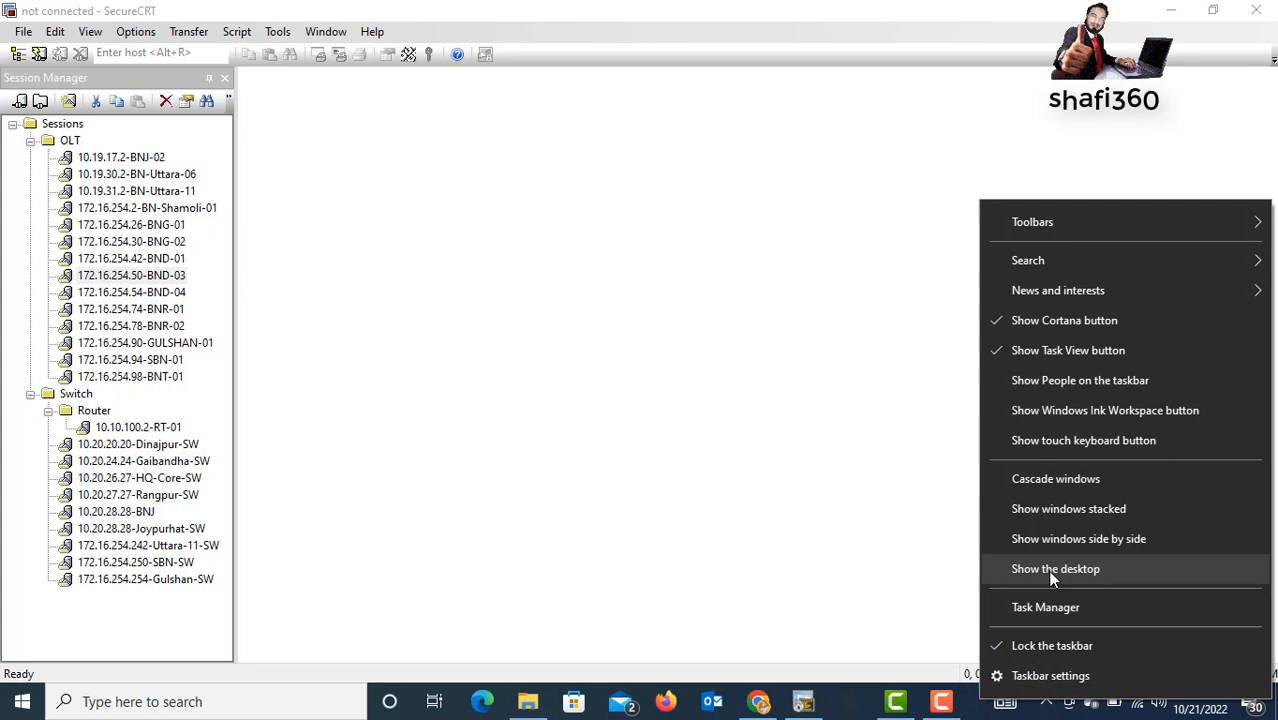
click(1056, 568)
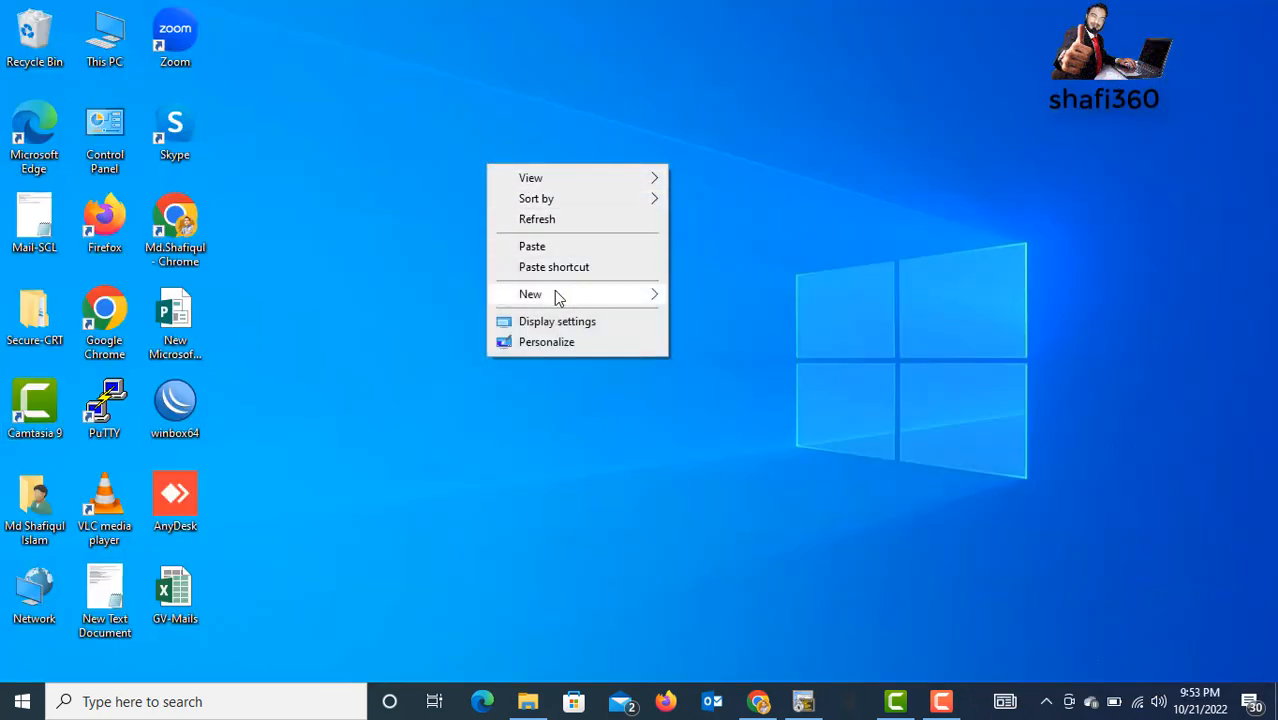
click(530, 294)
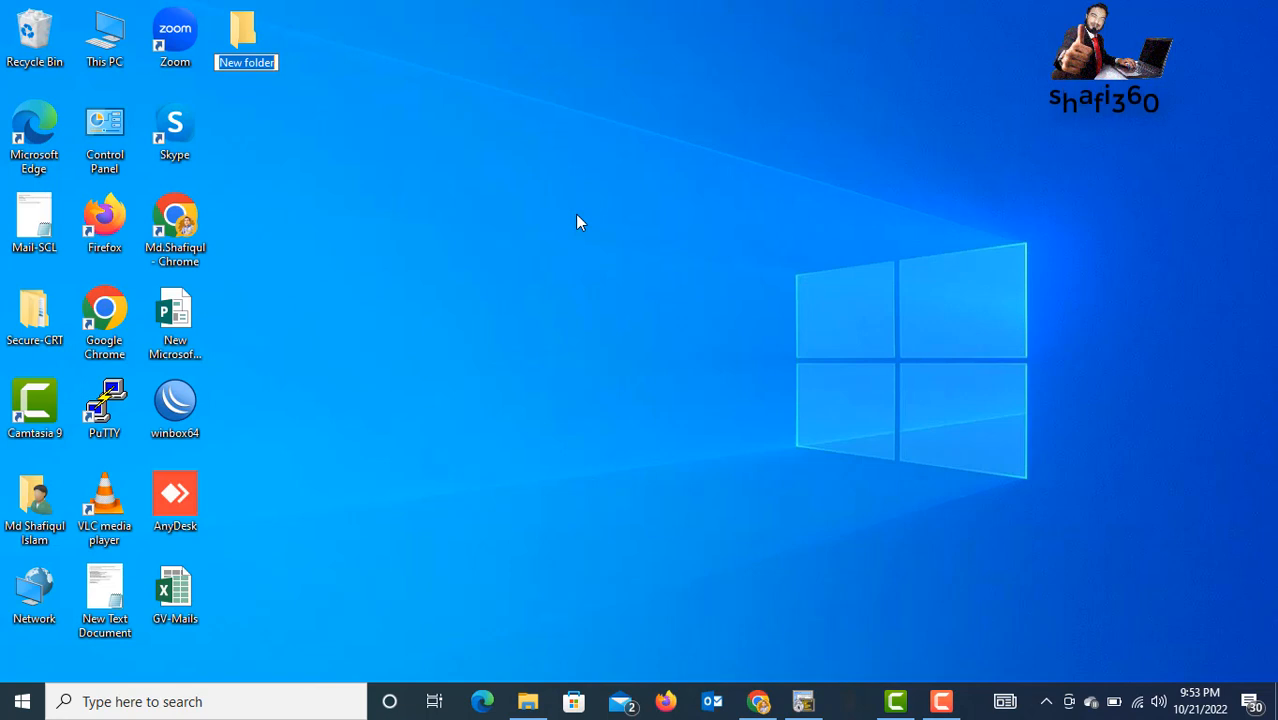
text(Bac)
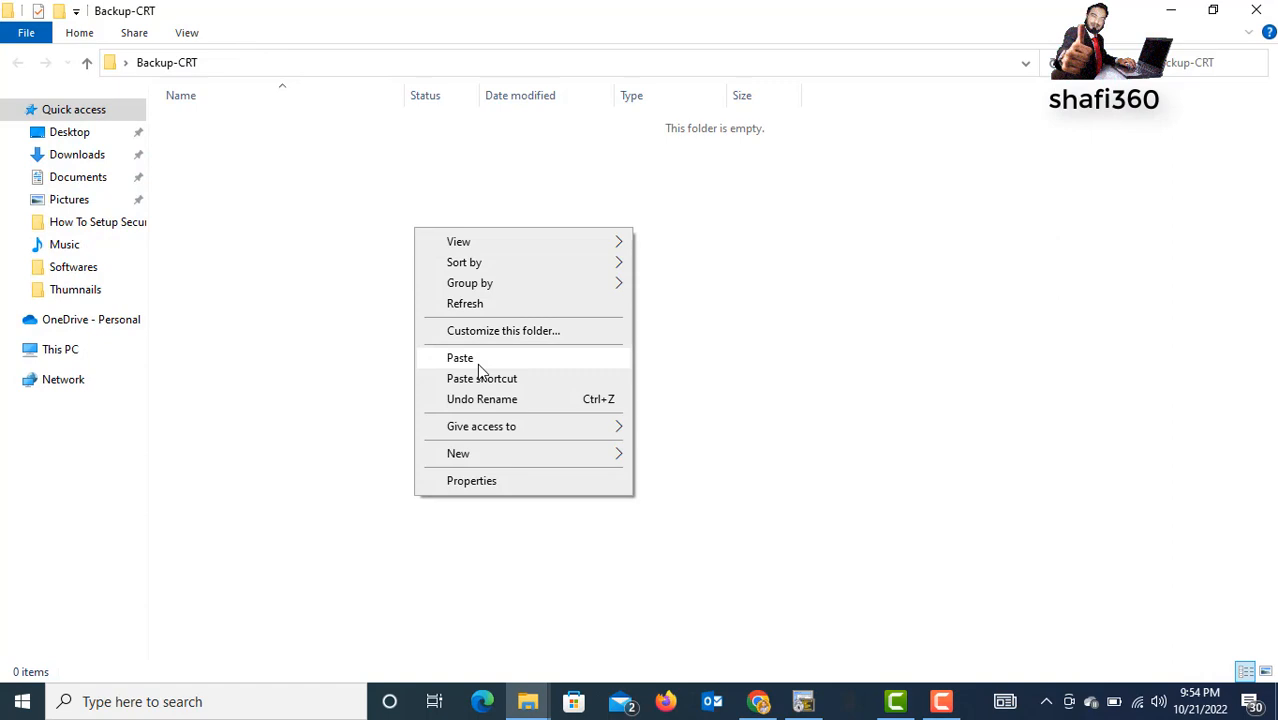
click(460, 356)
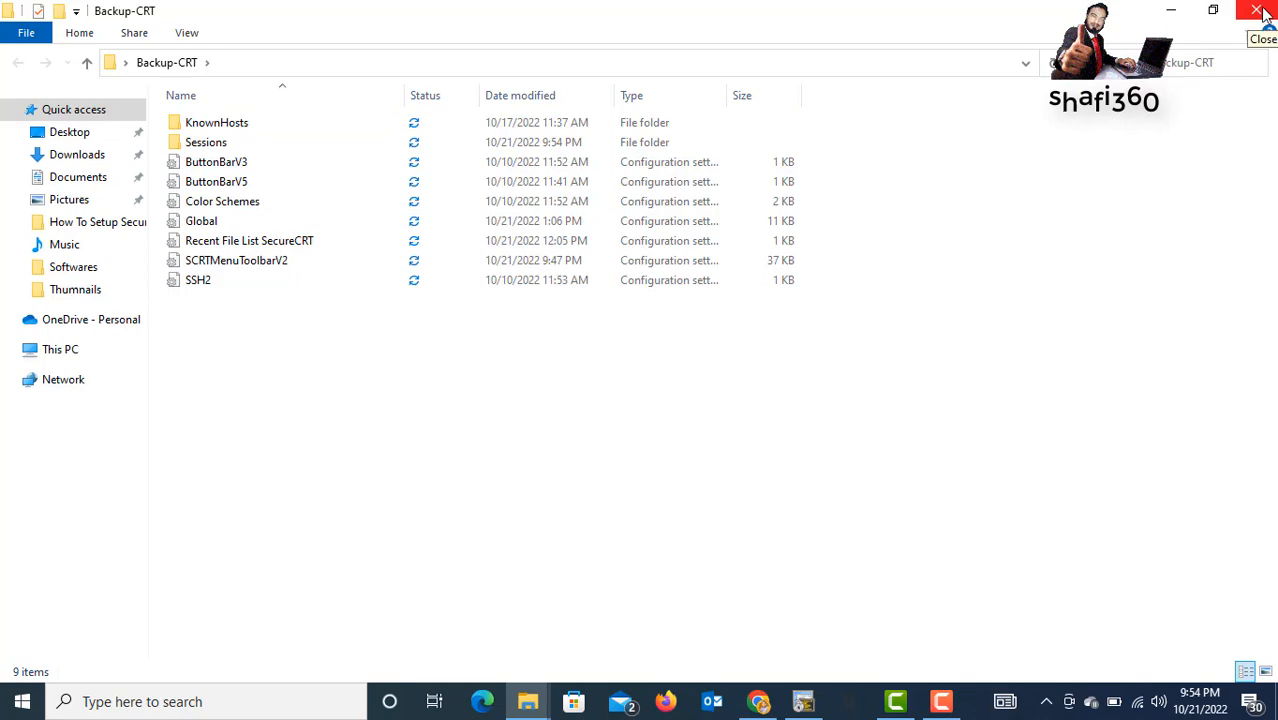
Close the Backup-CRT Explorer window, returning to SecureCRT's session list
click(1264, 12)
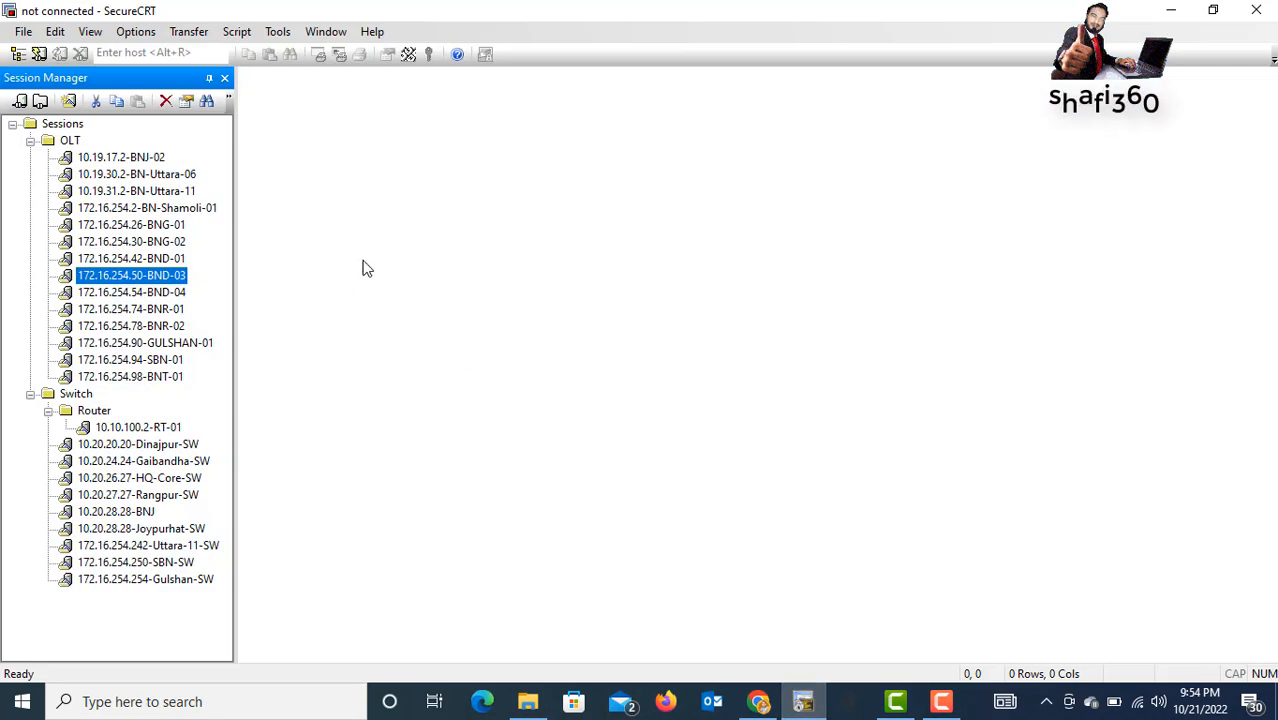
mouse_move(144, 190)
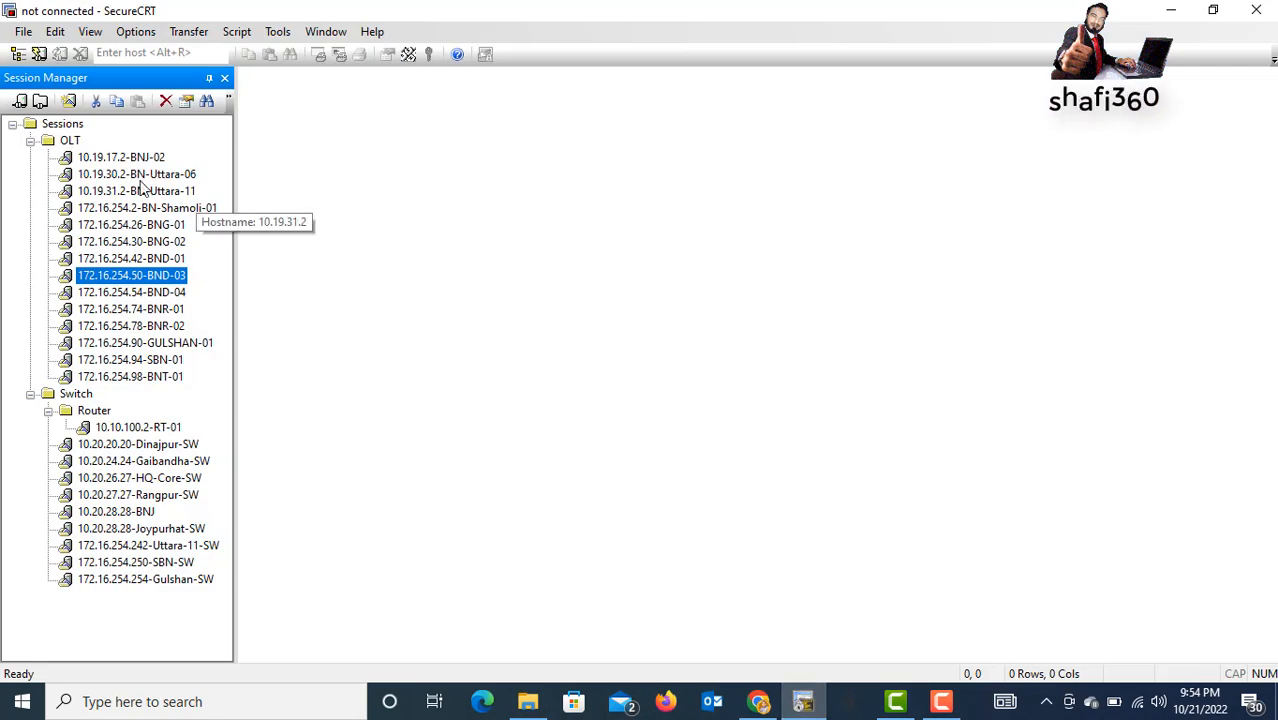
mouse_move(122, 174)
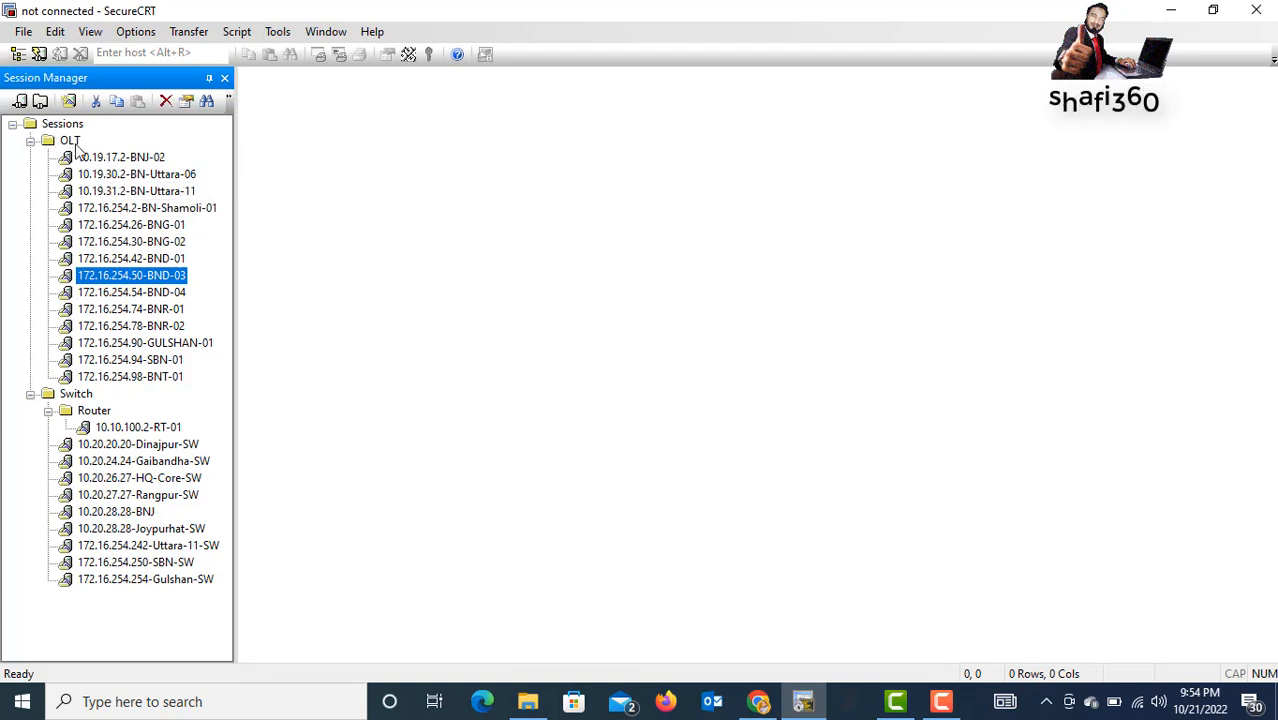
Delete the OLT, Router and Switch session folders, confirming each with Yes
click(70, 140)
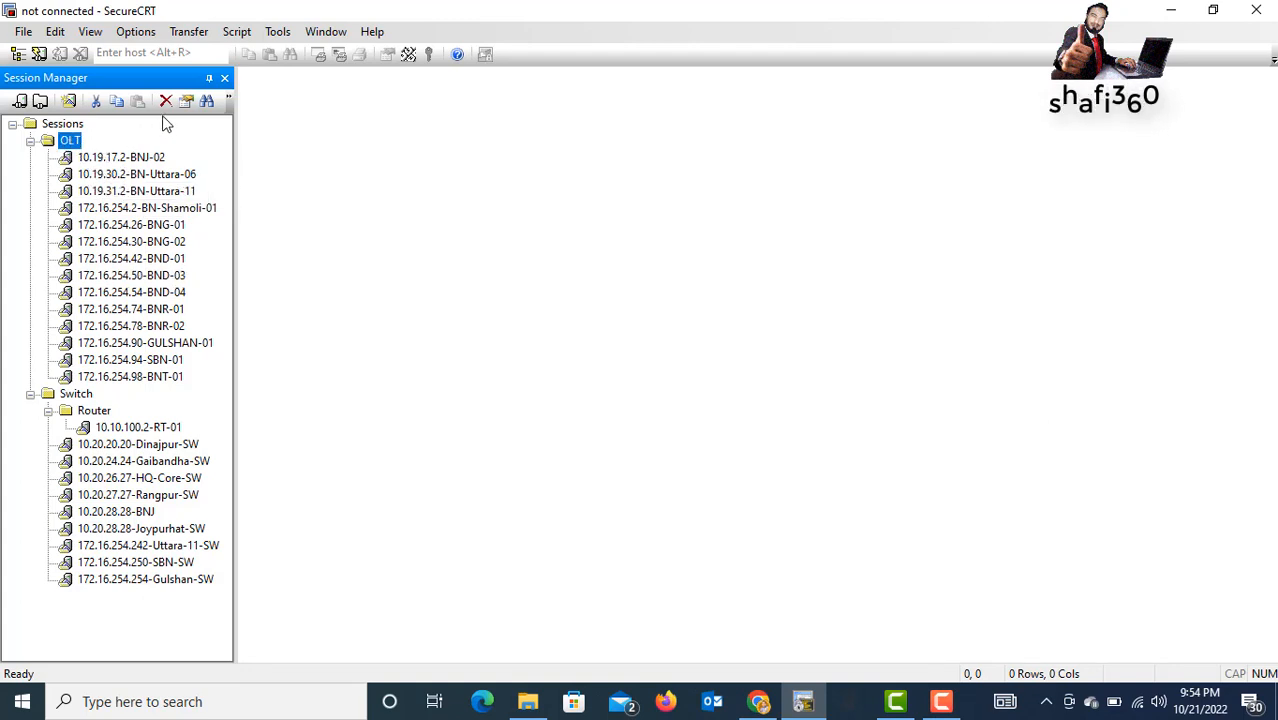
click(164, 100)
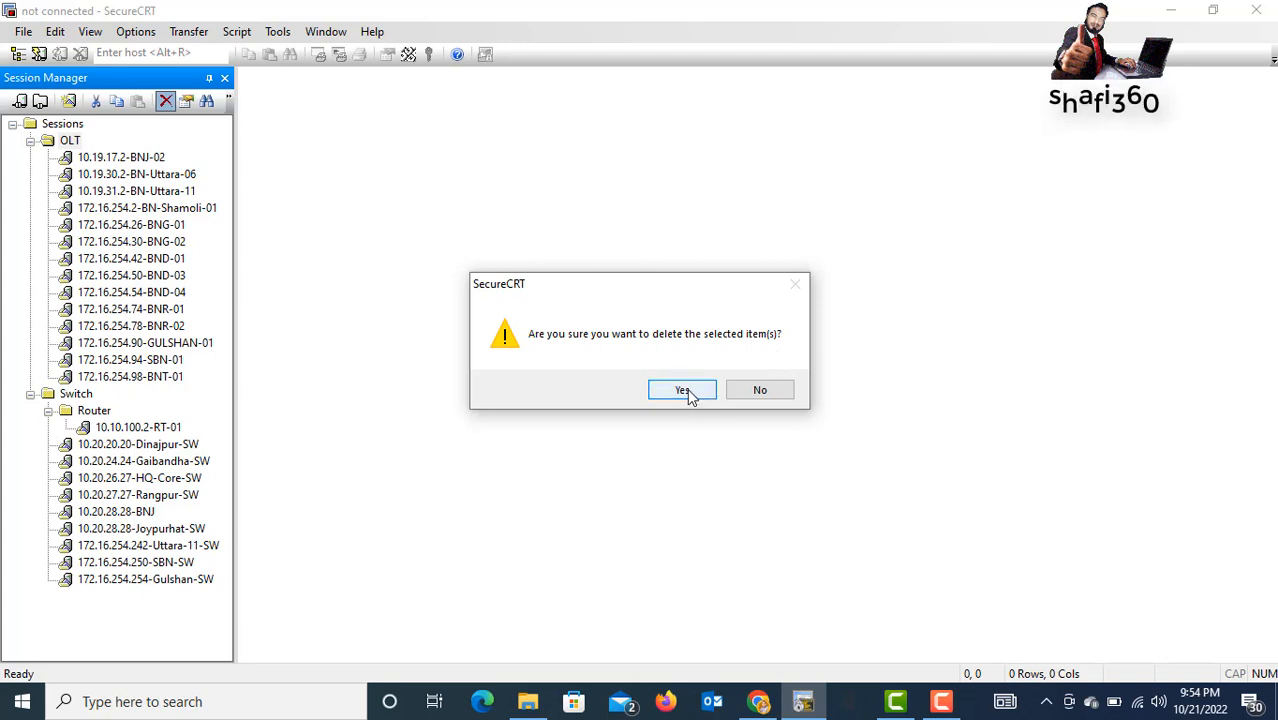
click(684, 388)
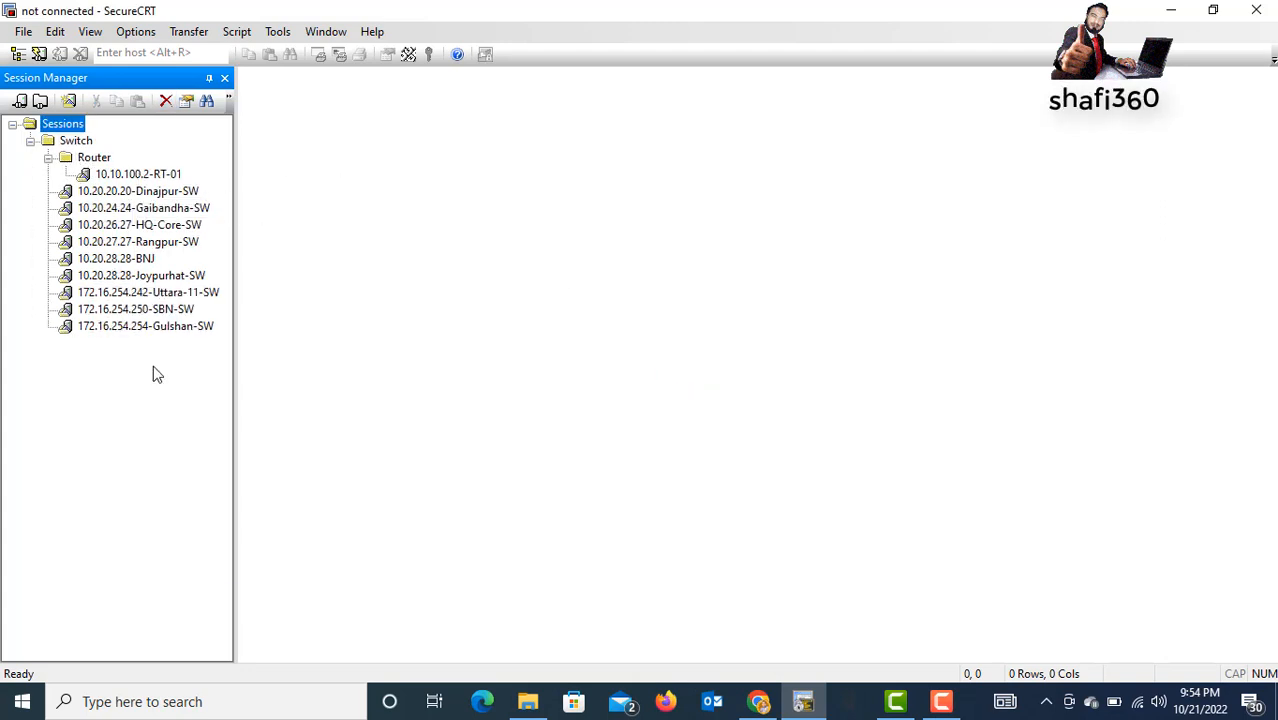
click(94, 156)
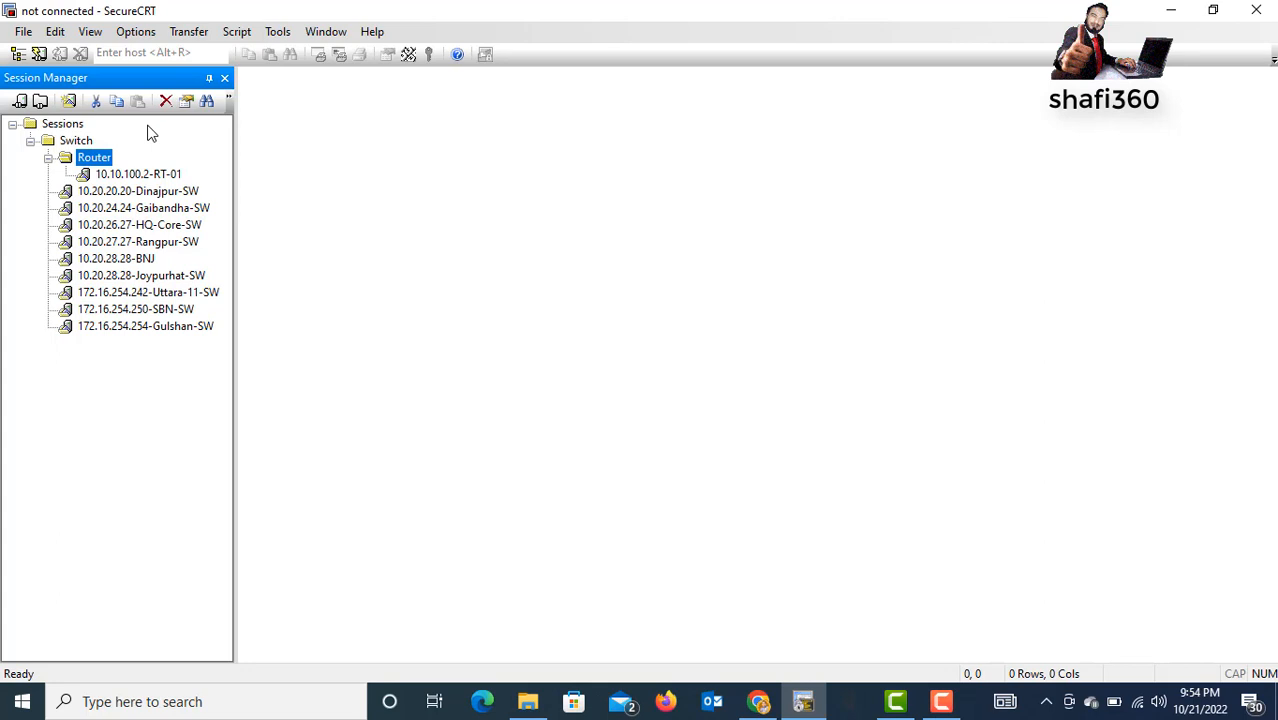
click(164, 100)
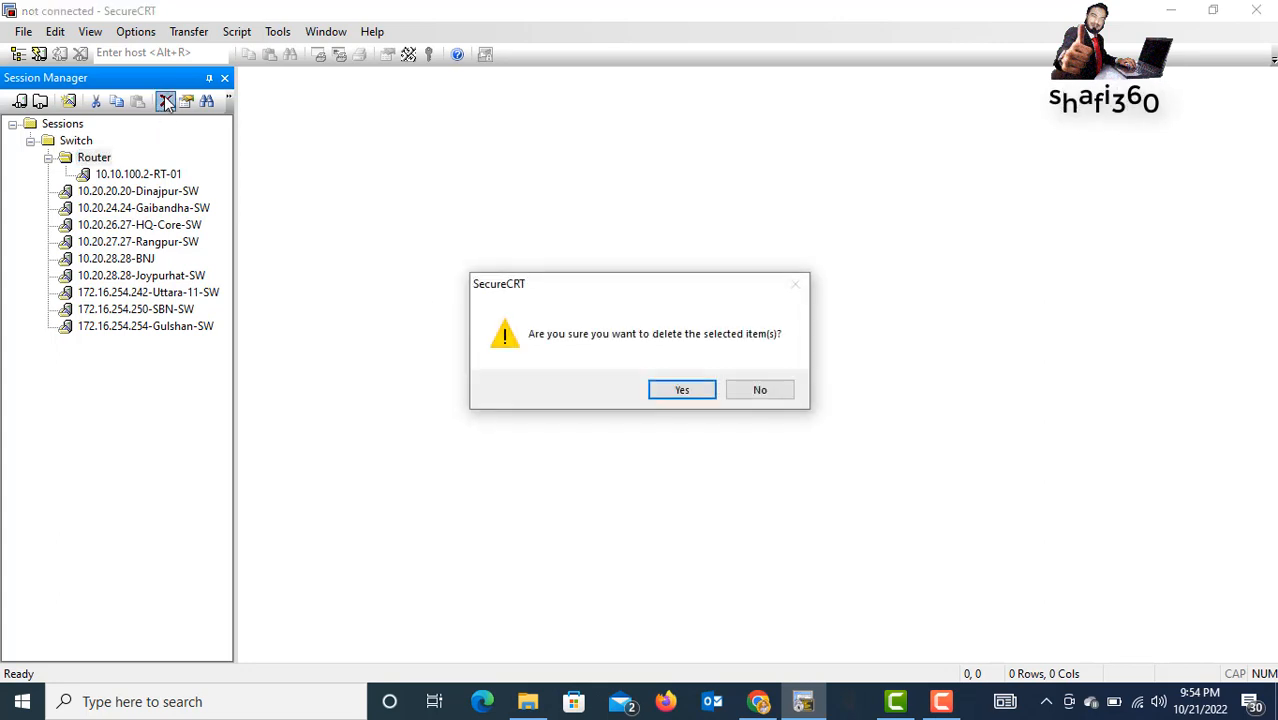
click(680, 388)
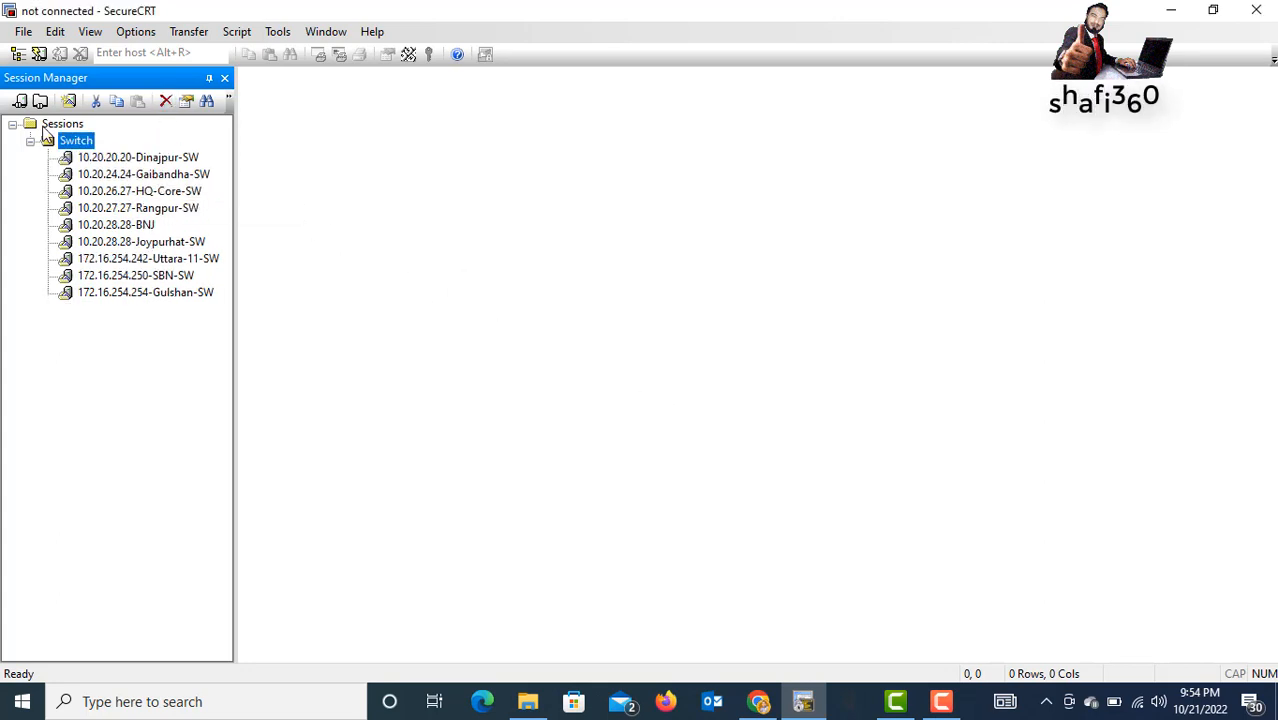
click(164, 100)
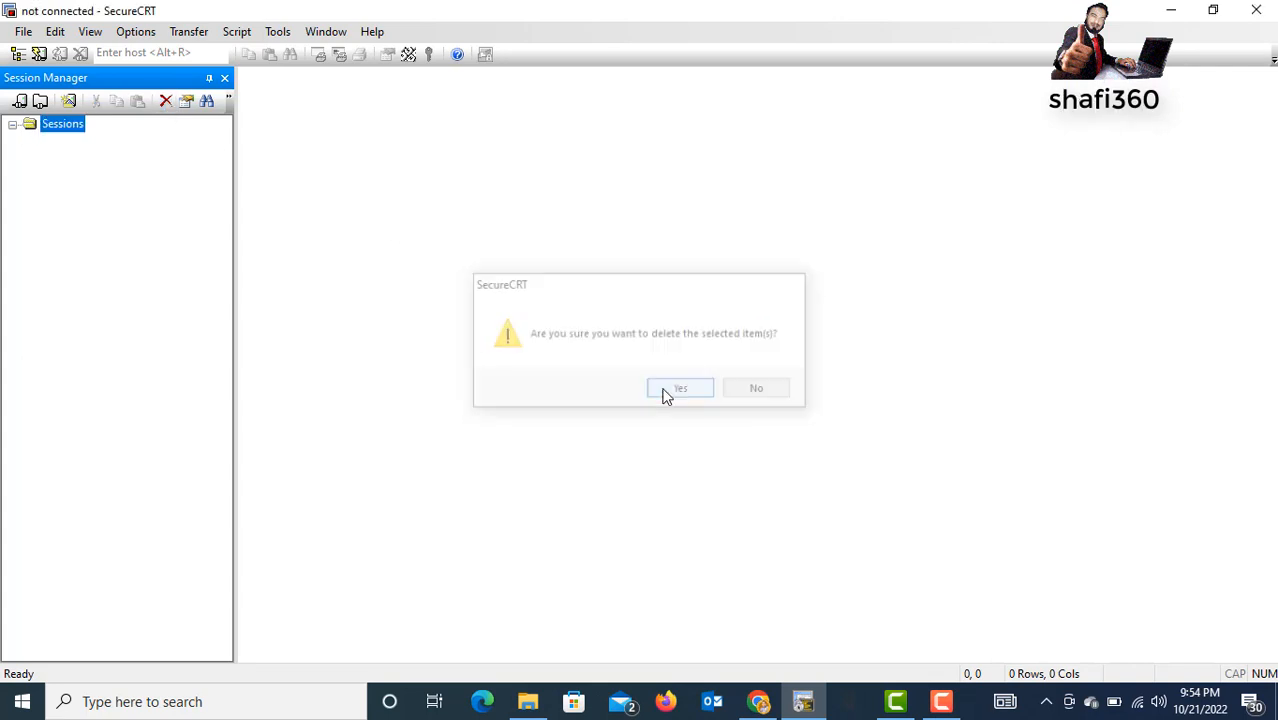
click(680, 388)
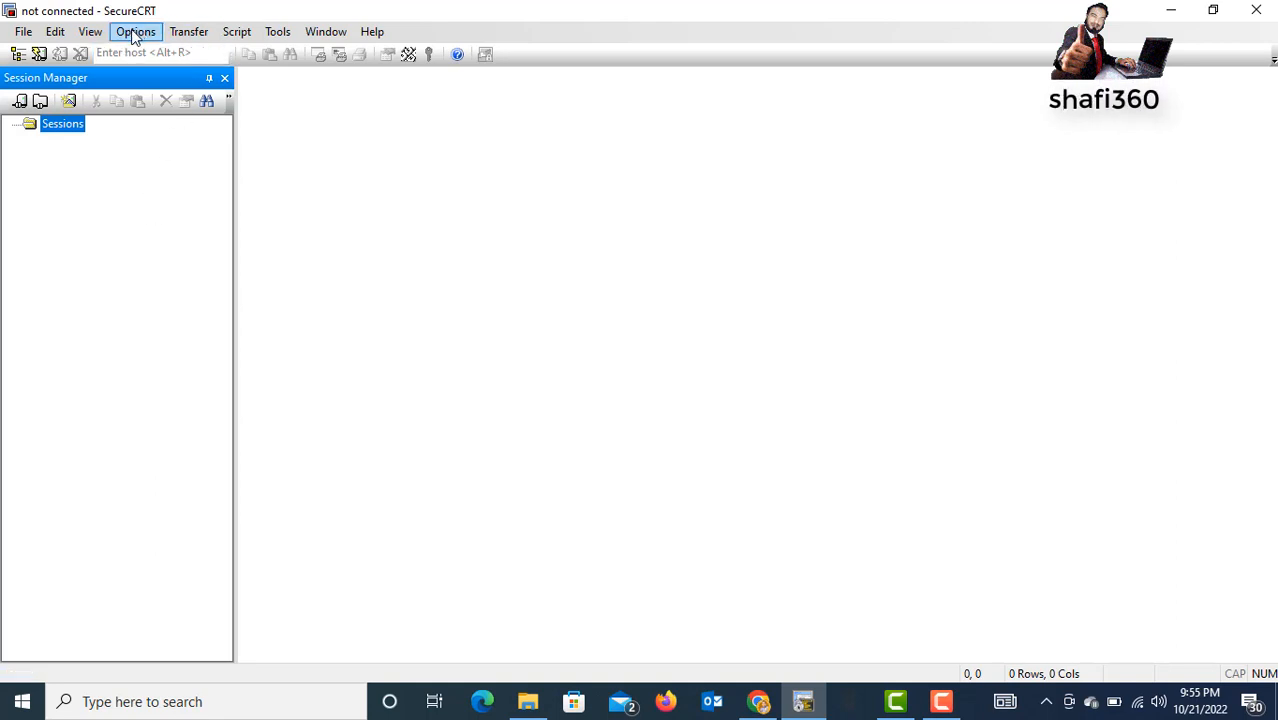
Select the Config folder path in Global Options > Configuration Paths and switch to File Explorer
click(136, 32)
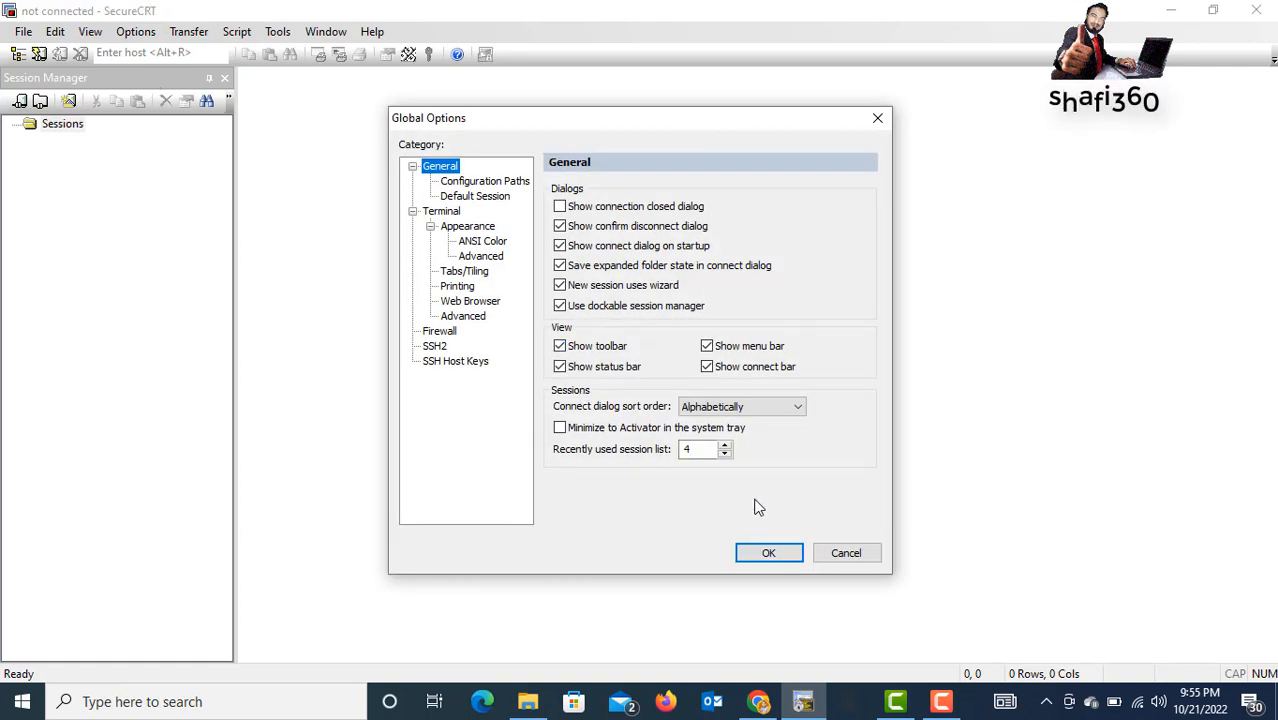
click(484, 180)
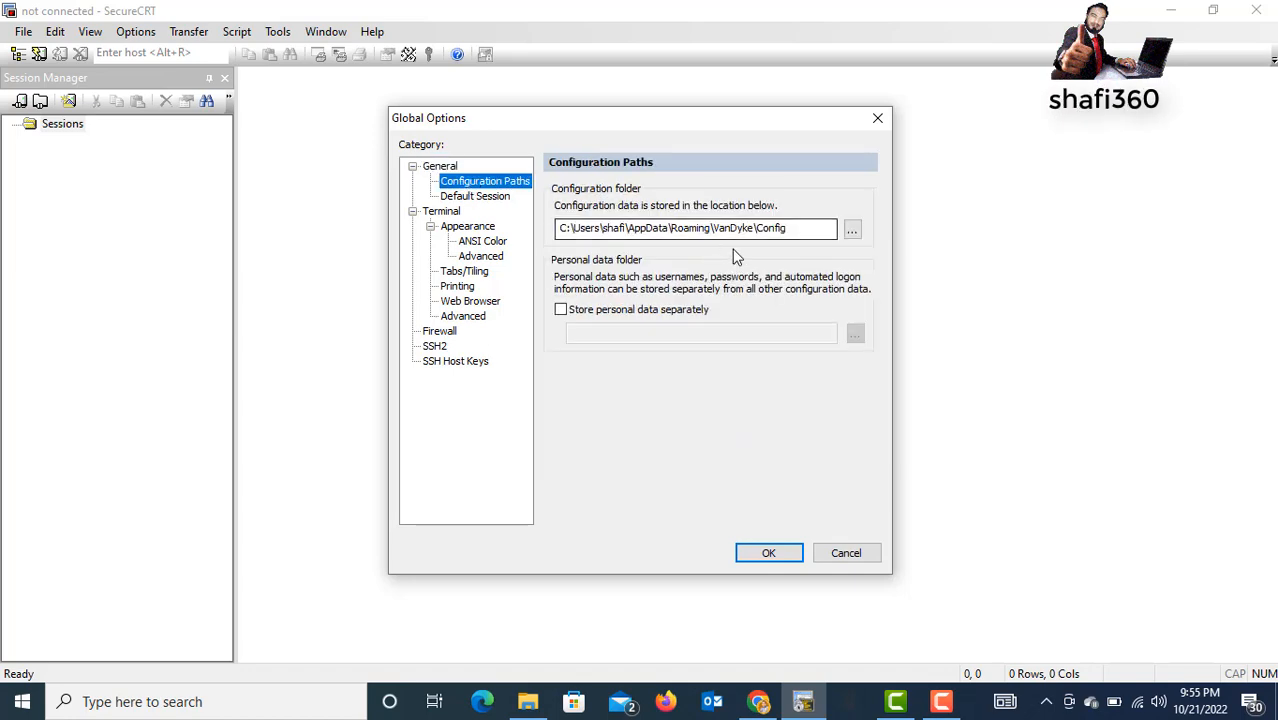
triple_click(696, 228)
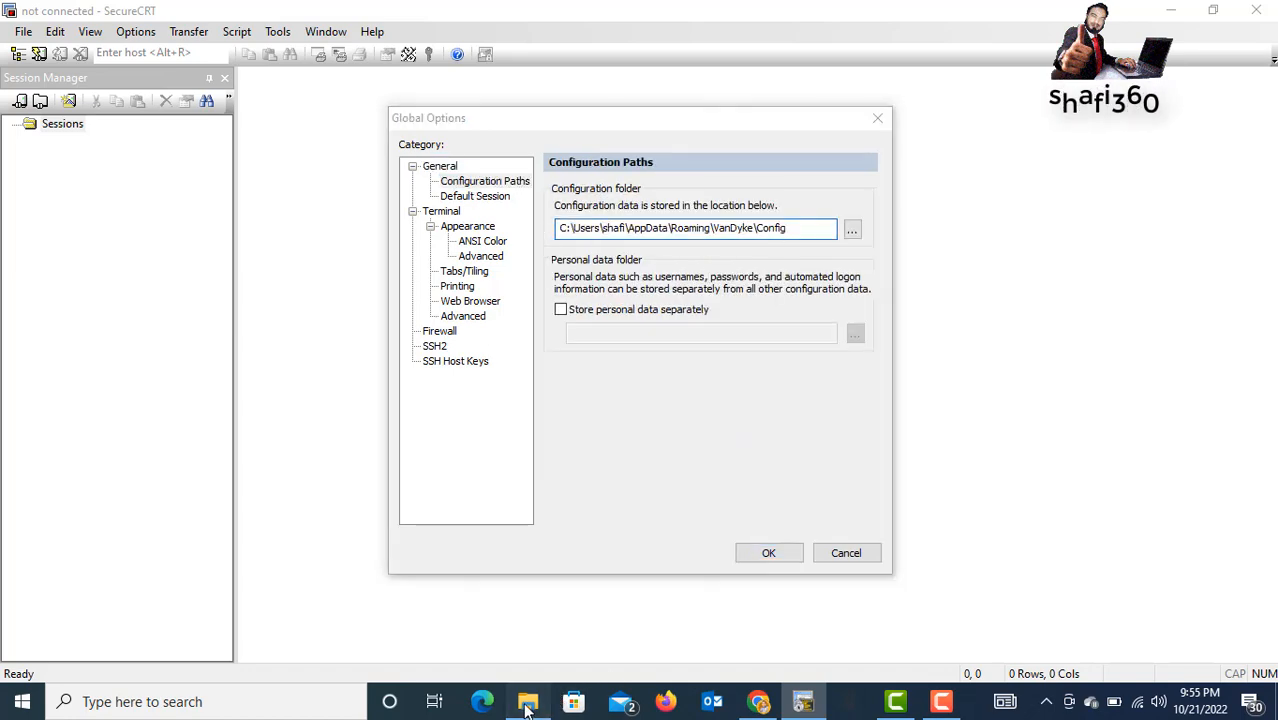
click(528, 700)
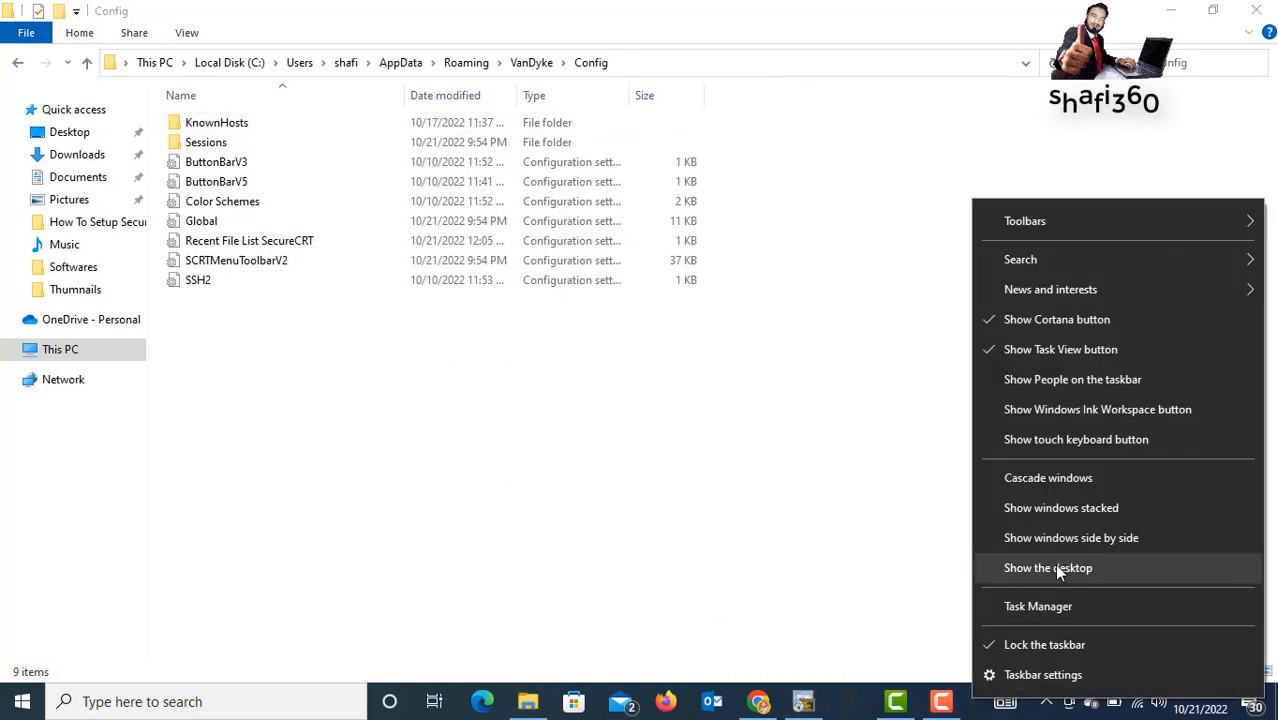
Reopen the desktop Backup-CRT folder and select all its backed-up items for copying
click(1048, 568)
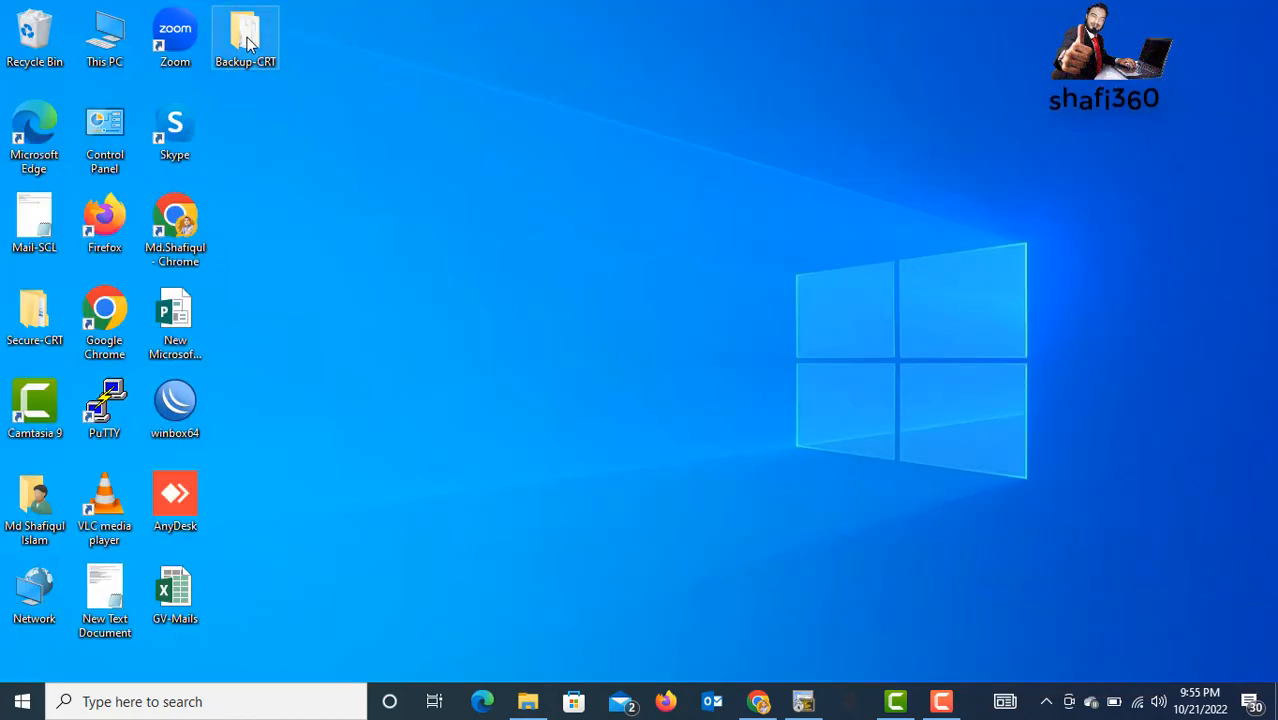
double_click(244, 38)
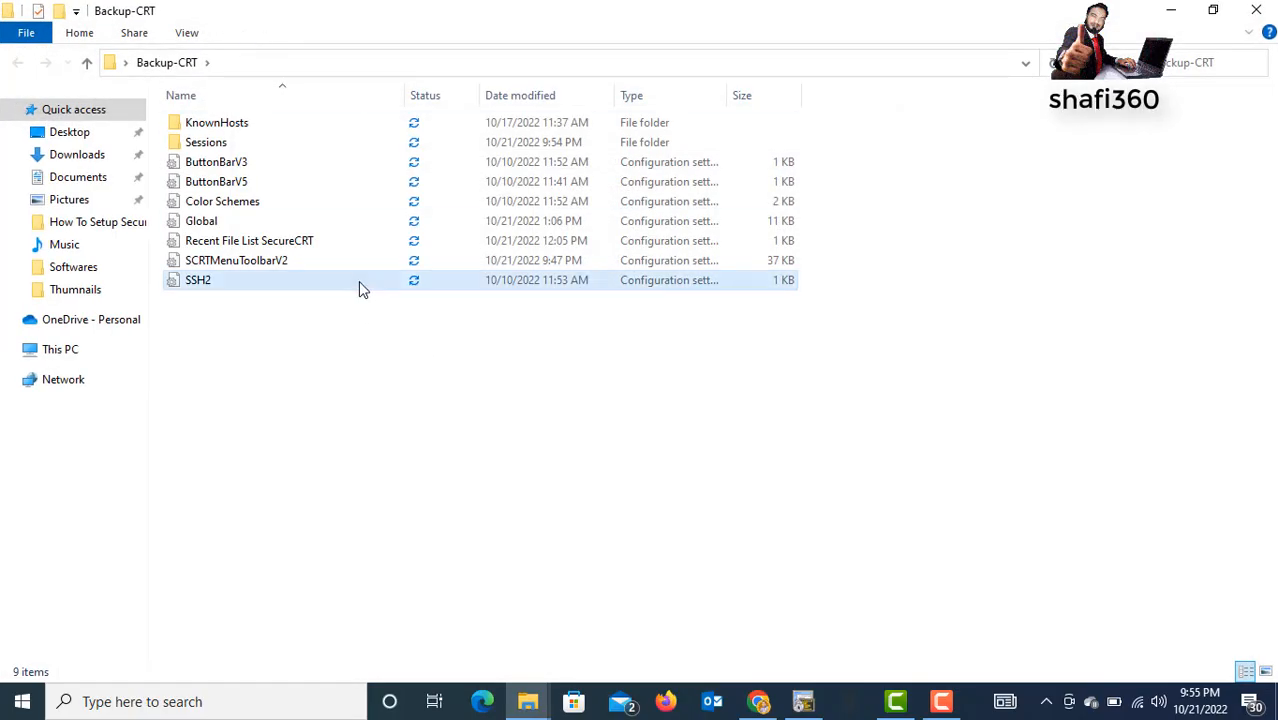
key(ctrl+a)
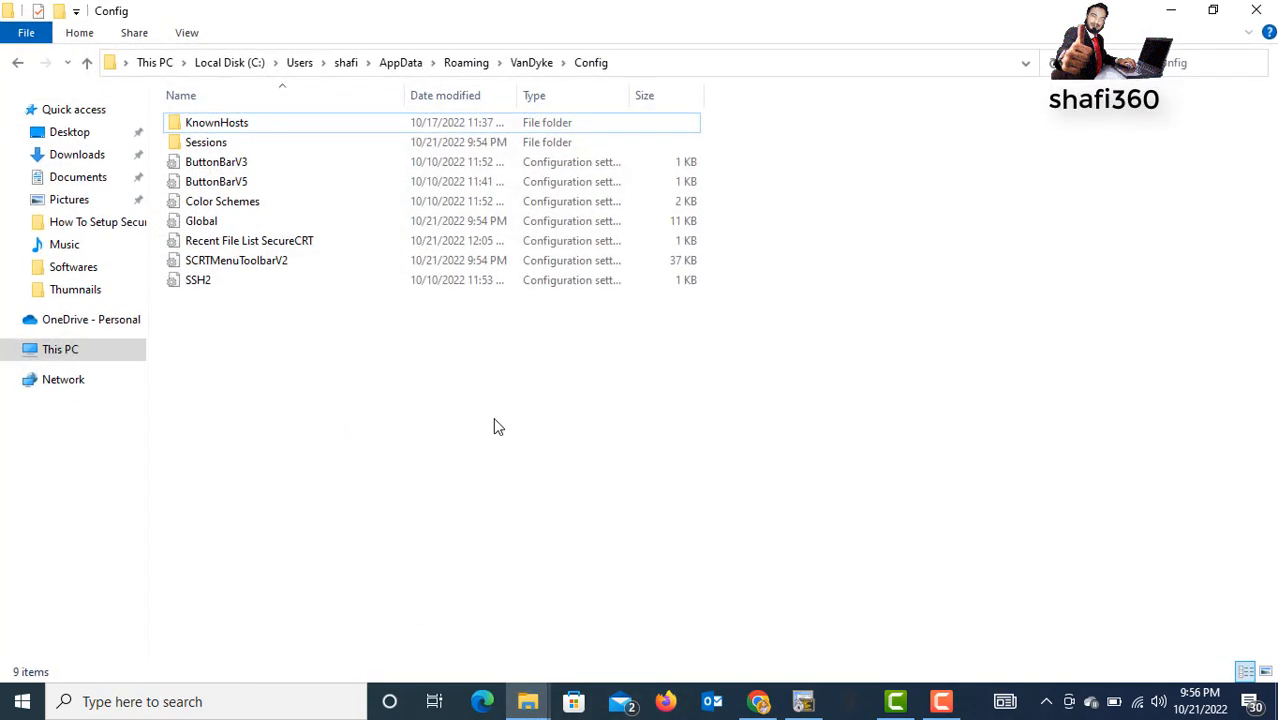
Paste the backup items into Config, replacing existing files, and verify sessions reappear in SecureCRT
right_click(498, 428)
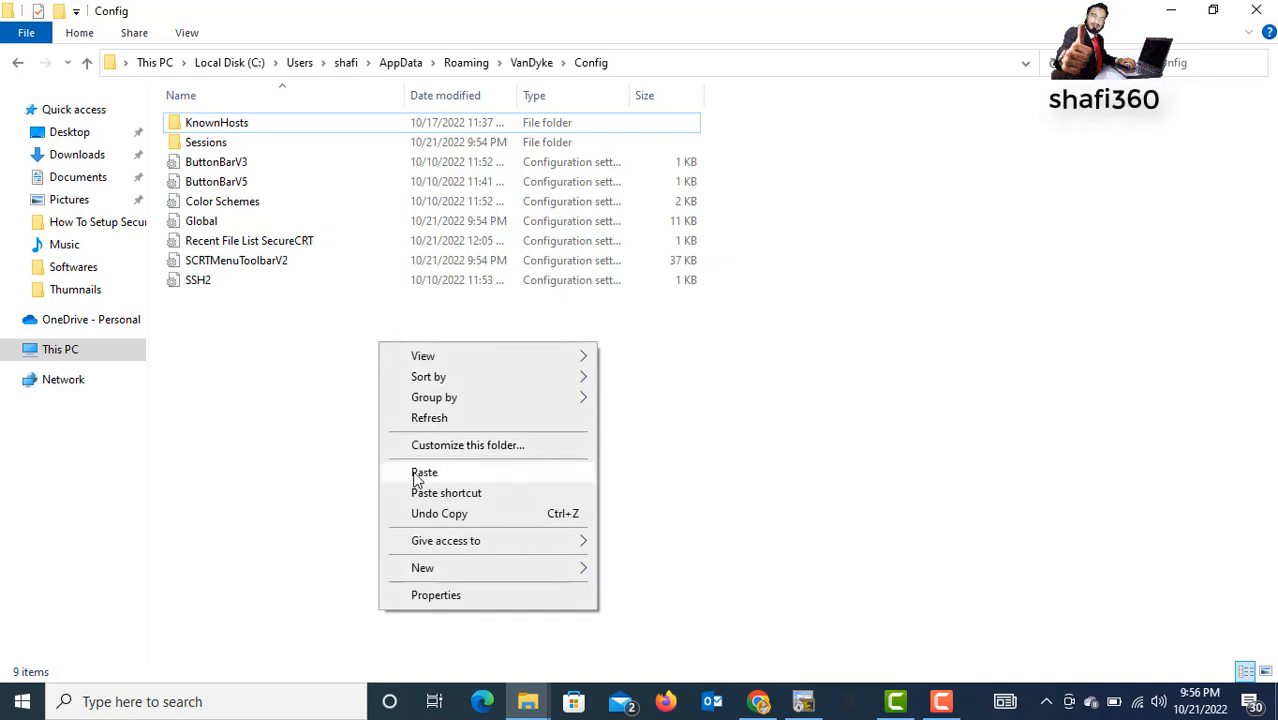
click(424, 472)
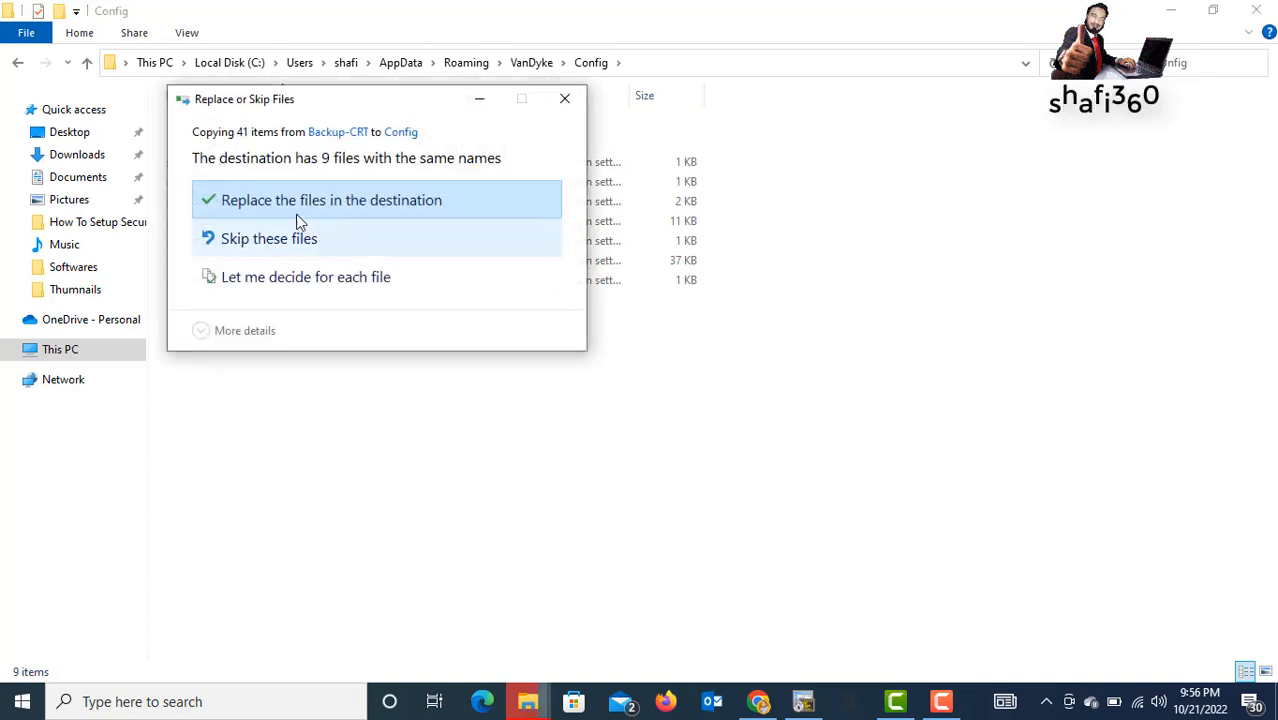
mouse_move(324, 200)
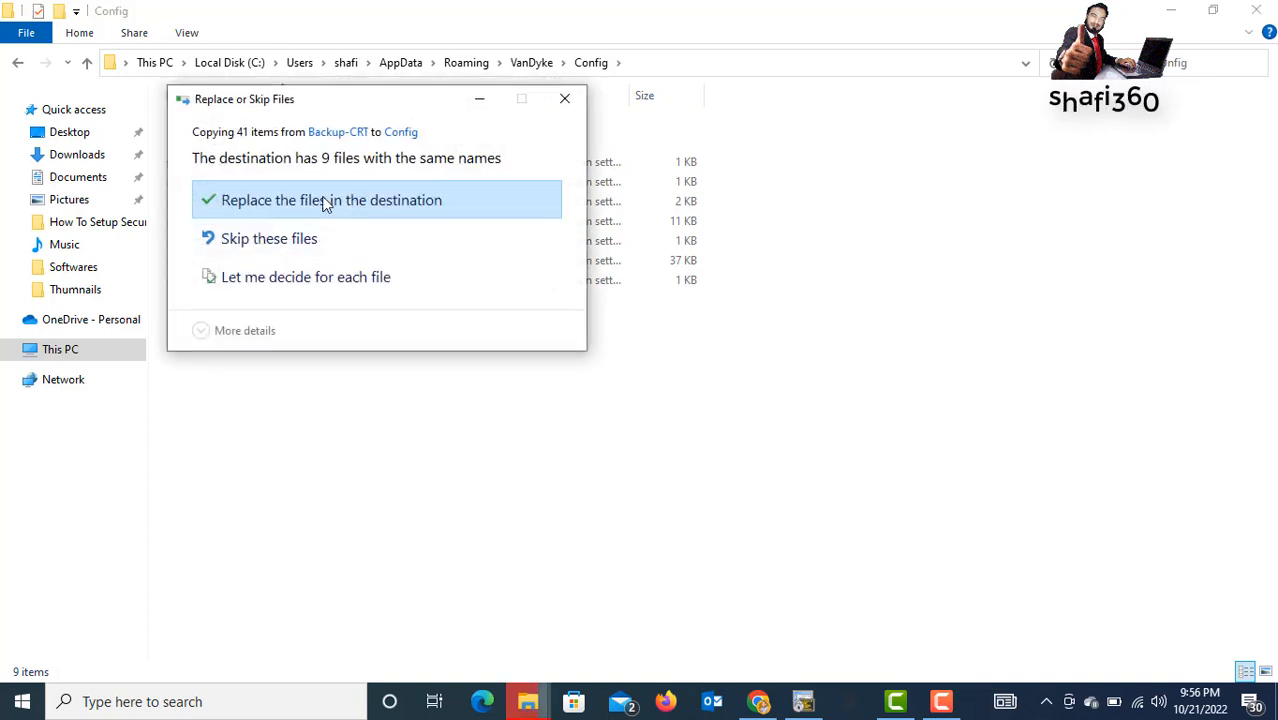
click(332, 200)
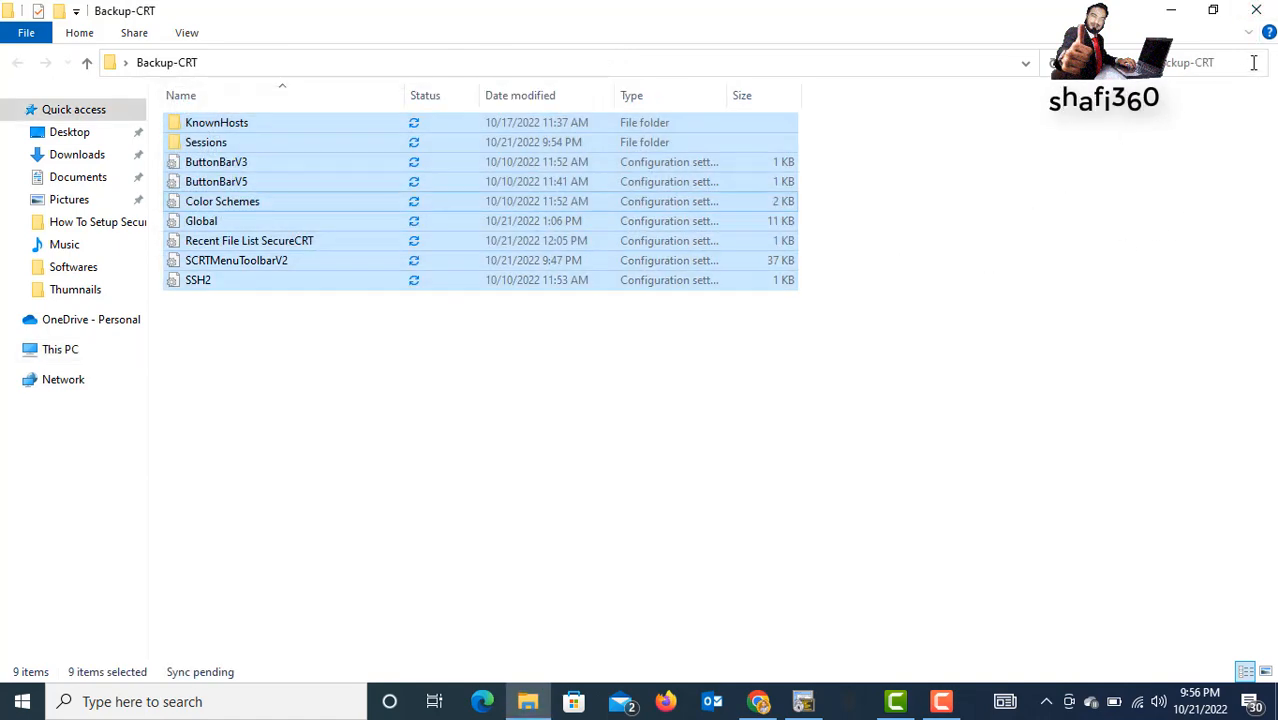
click(804, 700)
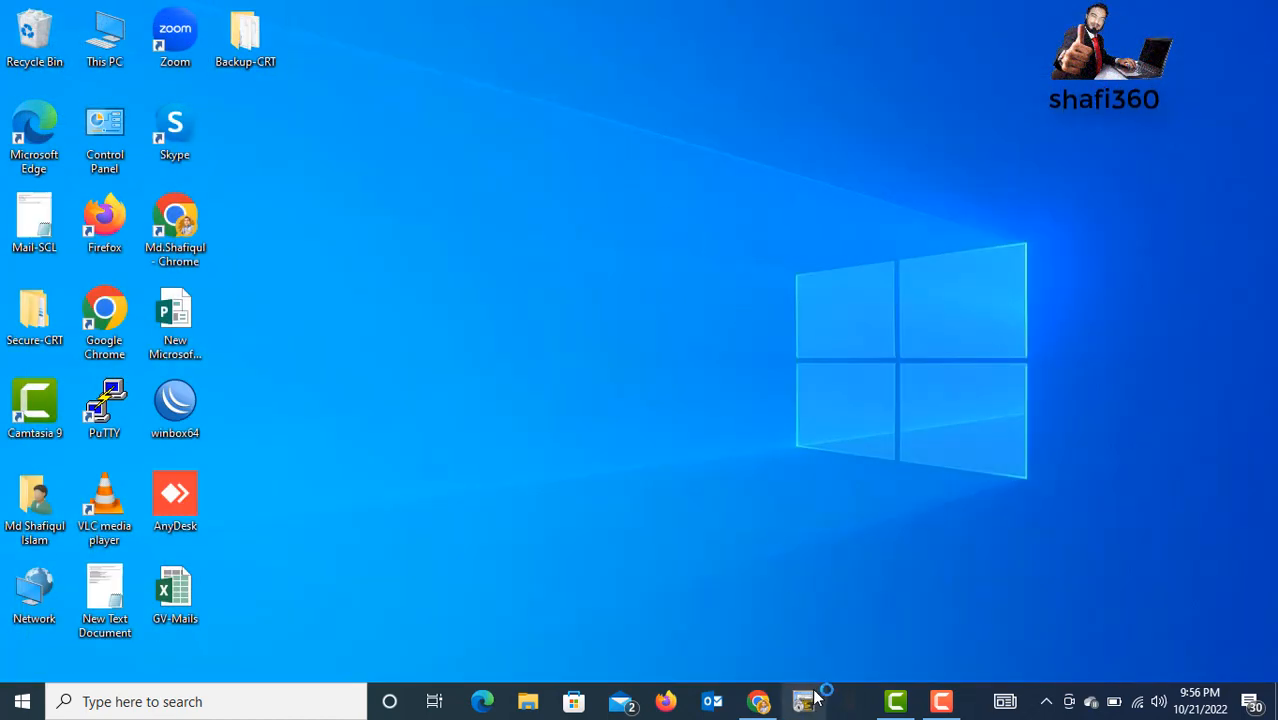
click(804, 700)
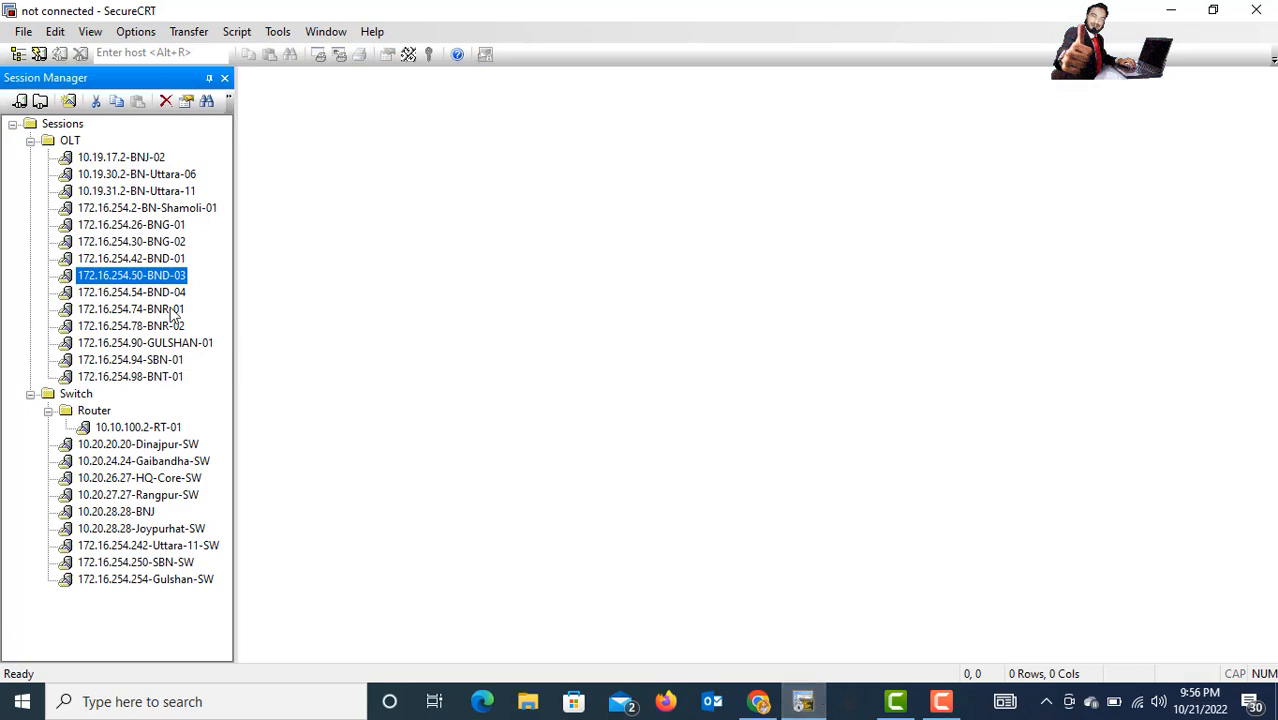
mouse_move(320, 204)
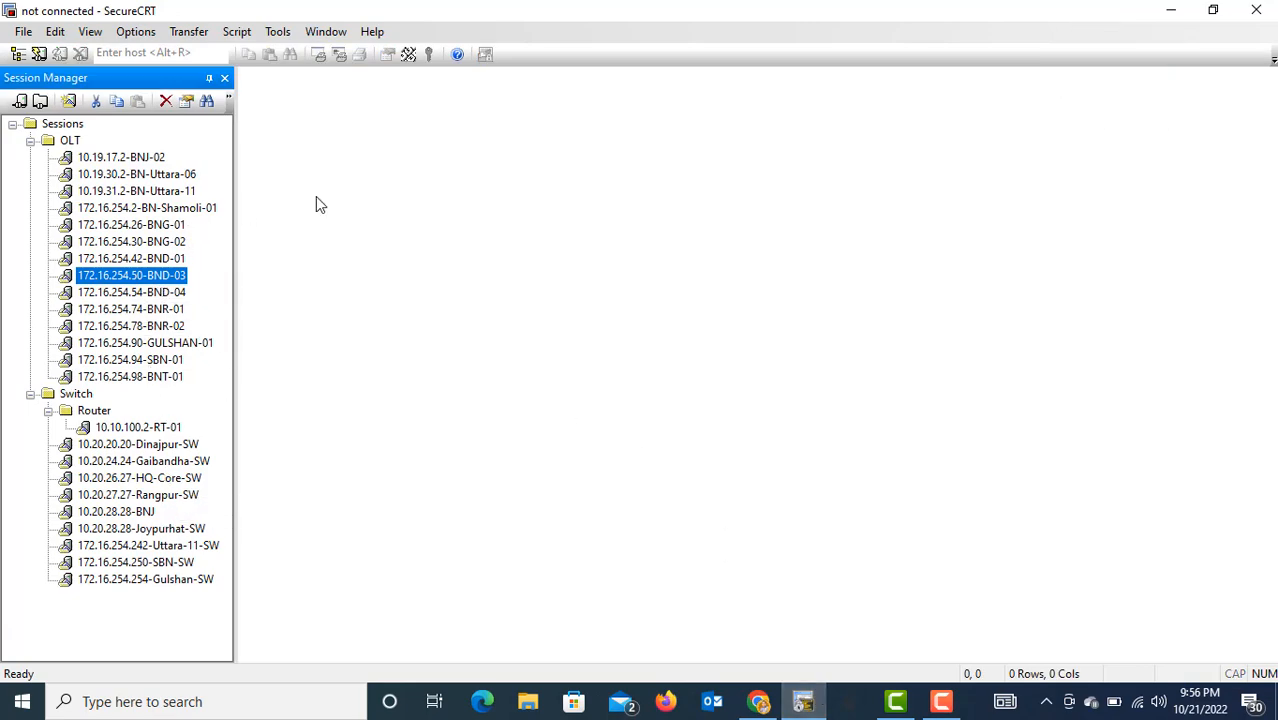